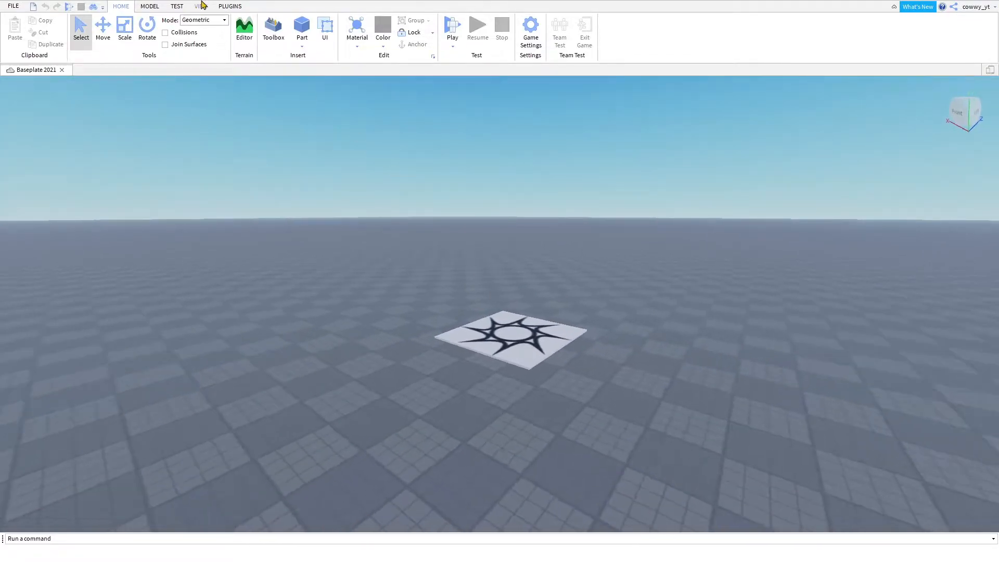
Step: Enable the Explorer and Properties panels from the View ribbon
{"action": "left_click", "coordinate": [199, 6]}
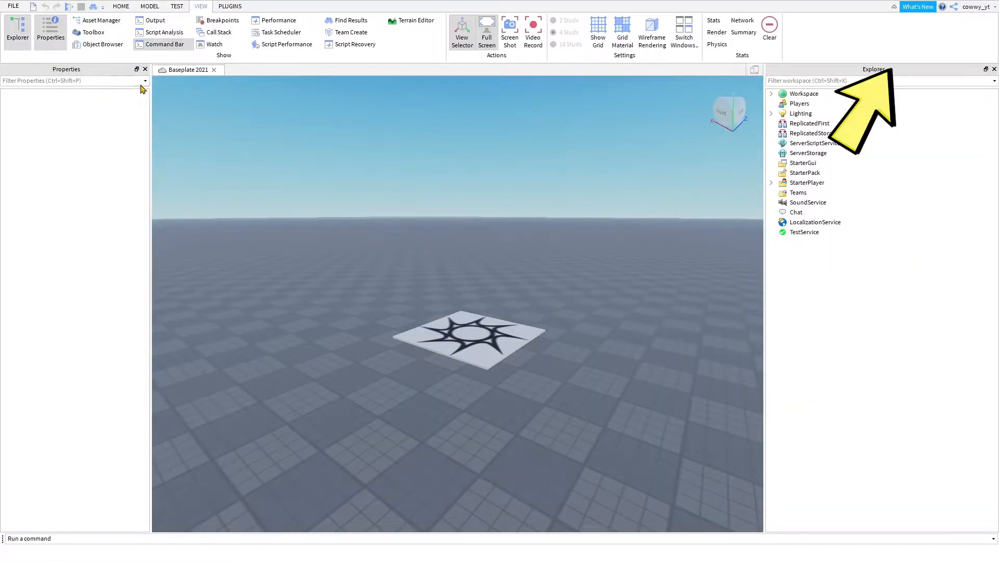
{"action": "left_click", "coordinate": [154, 19]}
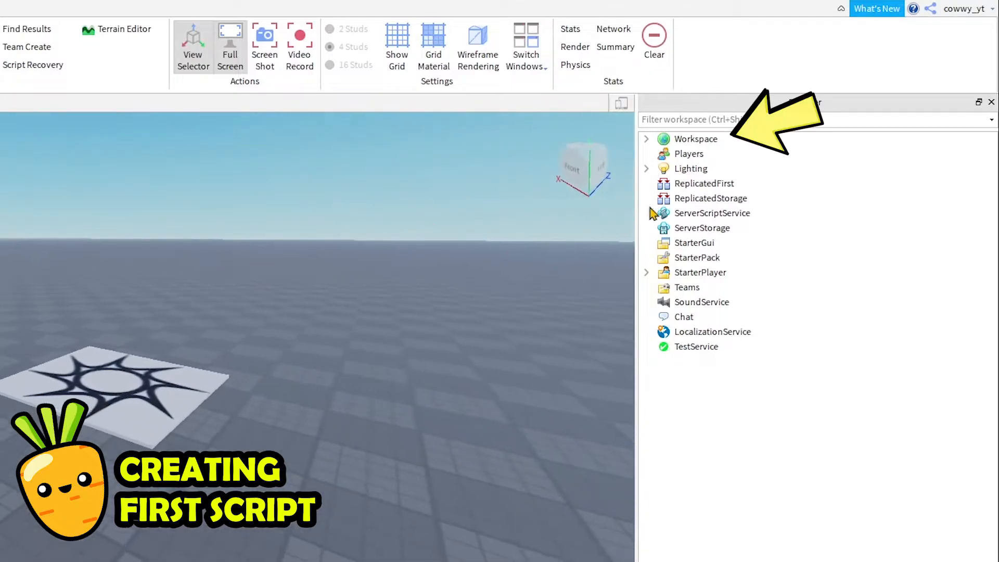
Step: Insert a new Script object under Workspace via Insert Object, searching 'scr'
{"action": "right_click", "coordinate": [696, 139]}
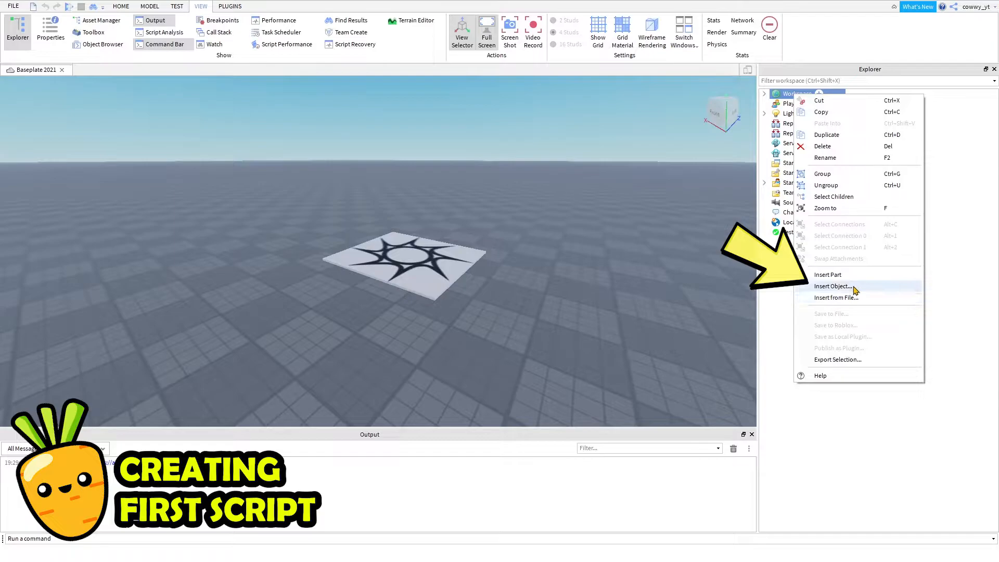
{"action": "left_click", "coordinate": [833, 286]}
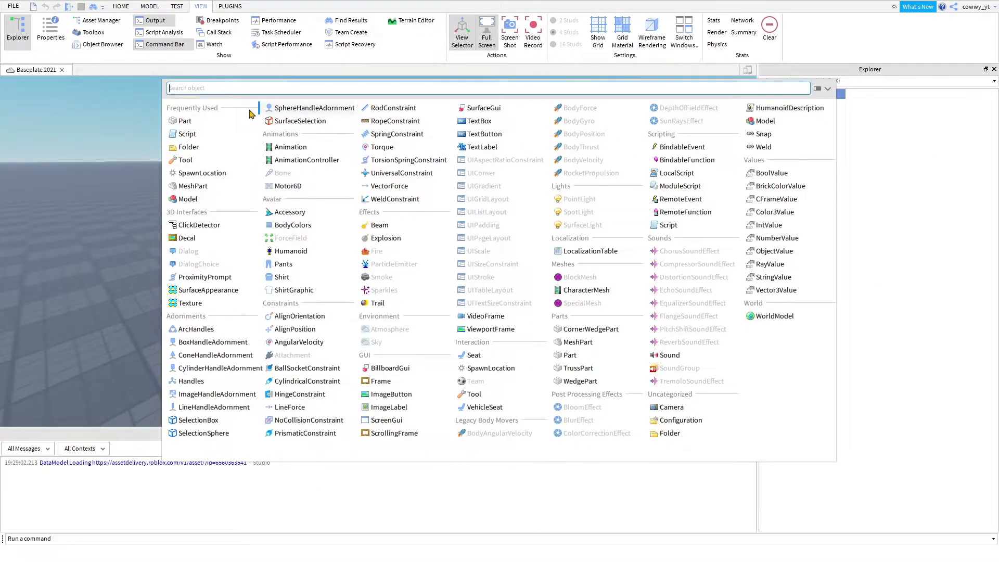
{"action": "type", "text": "scr"}
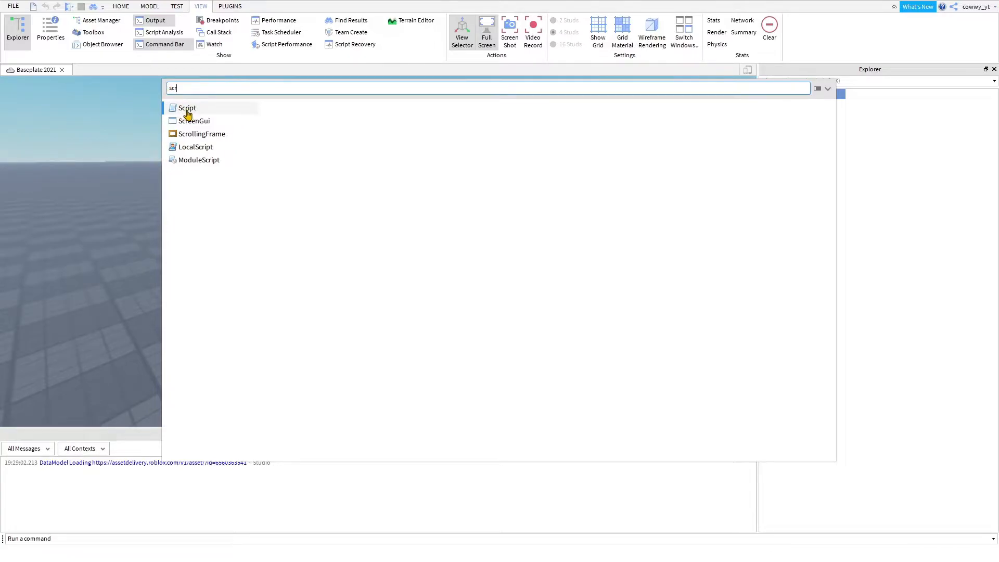
{"action": "left_click", "coordinate": [188, 108]}
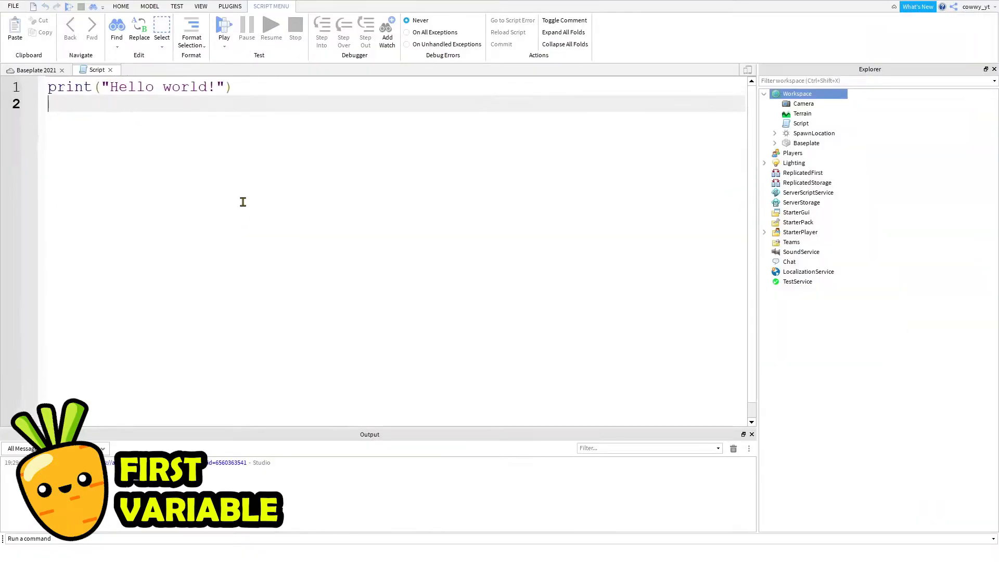
Step: Clear the default code and declare 'local X;' on line 1
{"action": "key", "text": "ctrl+a"}
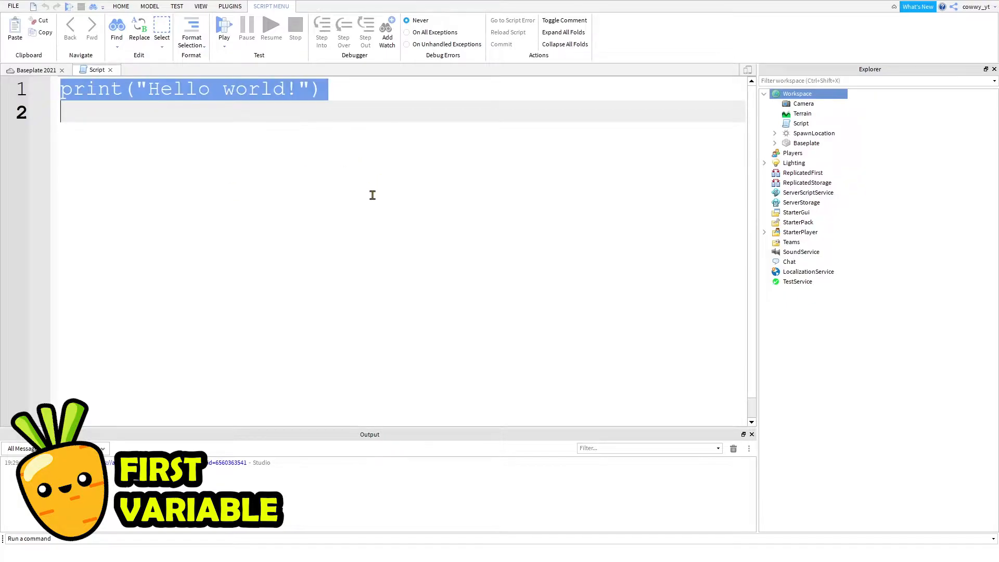
{"action": "key", "text": "Delete"}
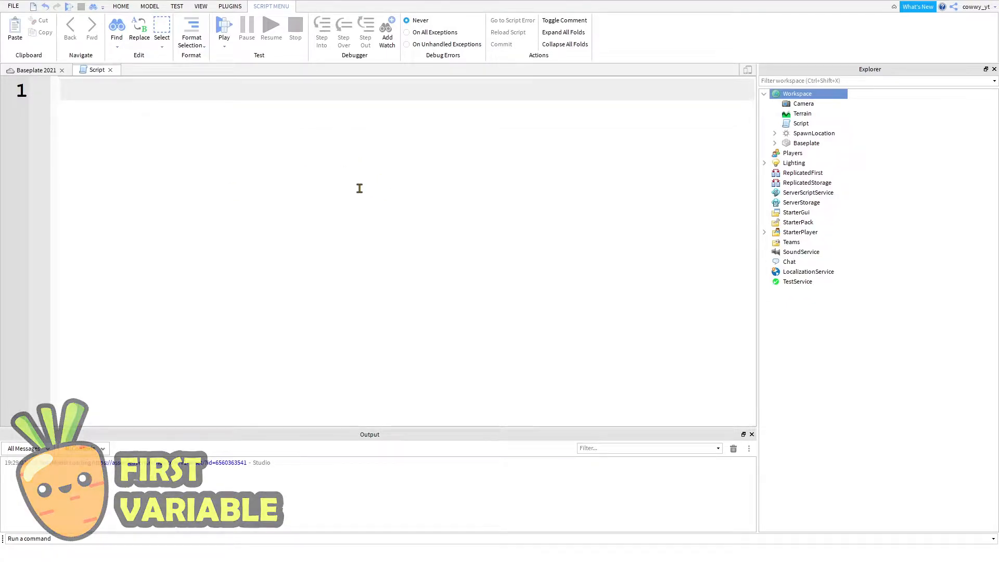
{"action": "type", "text": "local"}
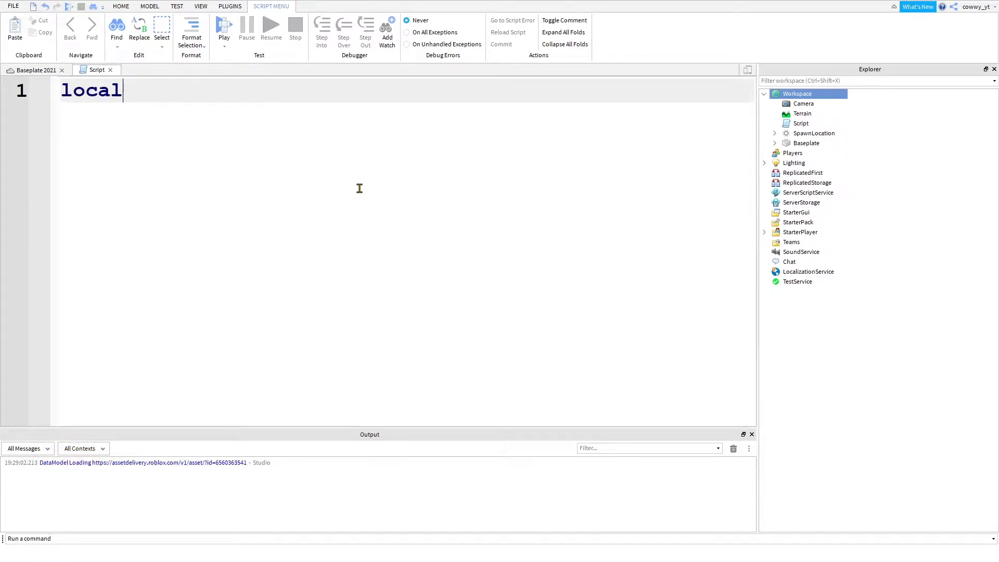
{"action": "type", "text": "X;"}
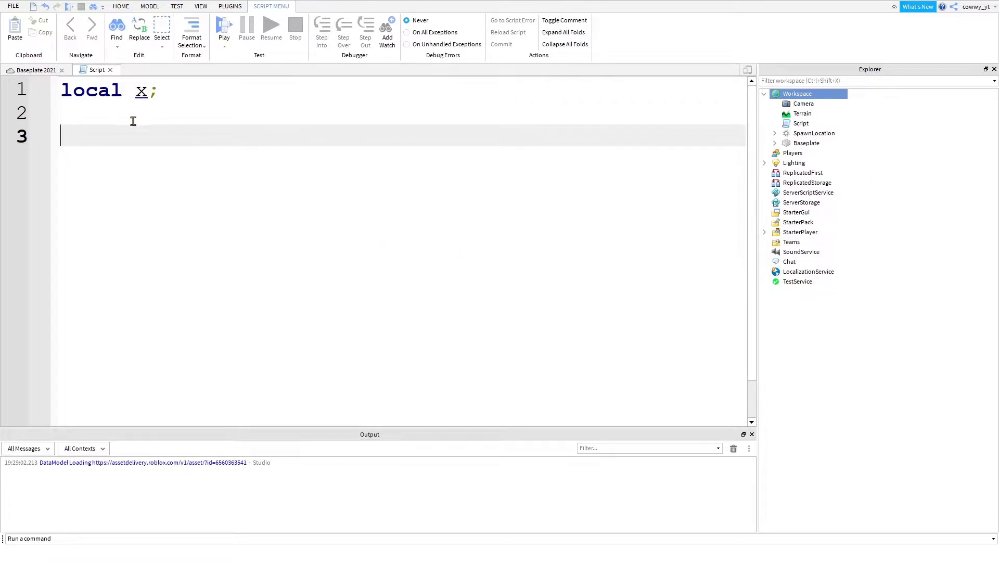
{"action": "mouse_move", "coordinate": [290, 207]}
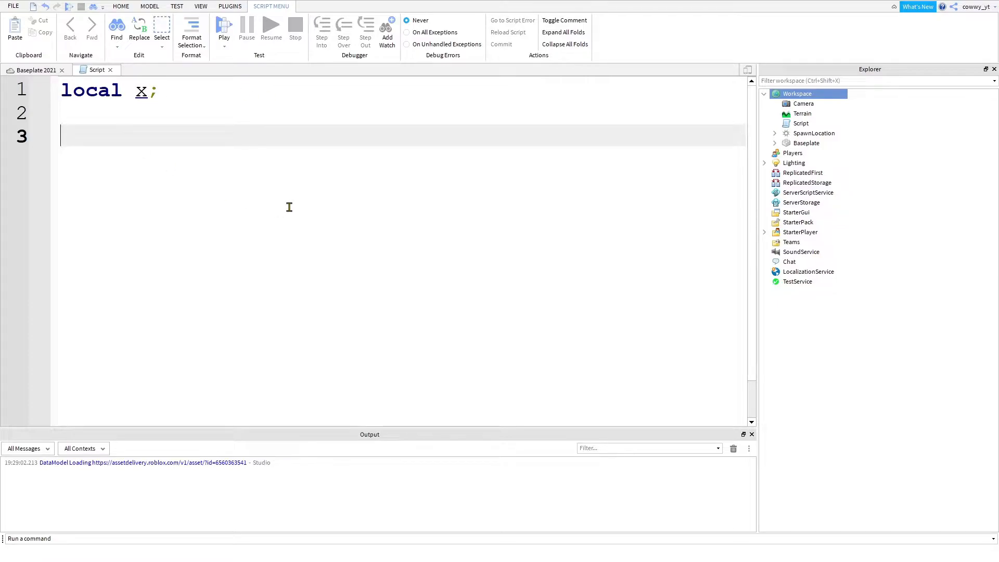
{"action": "mouse_move", "coordinate": [353, 209]}
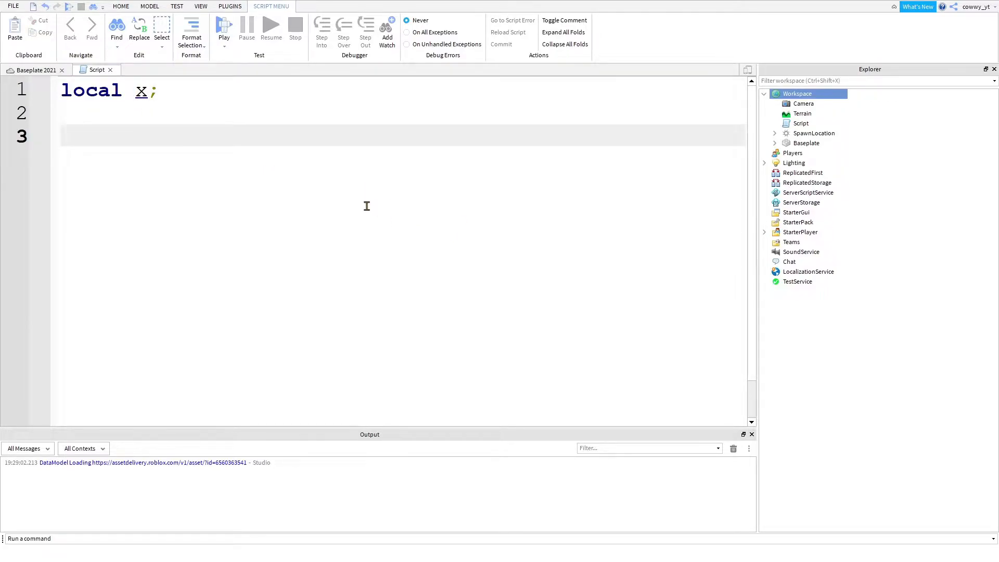
Step: Write the comments '-- assume', '-- understand your code!!' and '-- write your own code!!!'
{"action": "type", "text": "-- assu"}
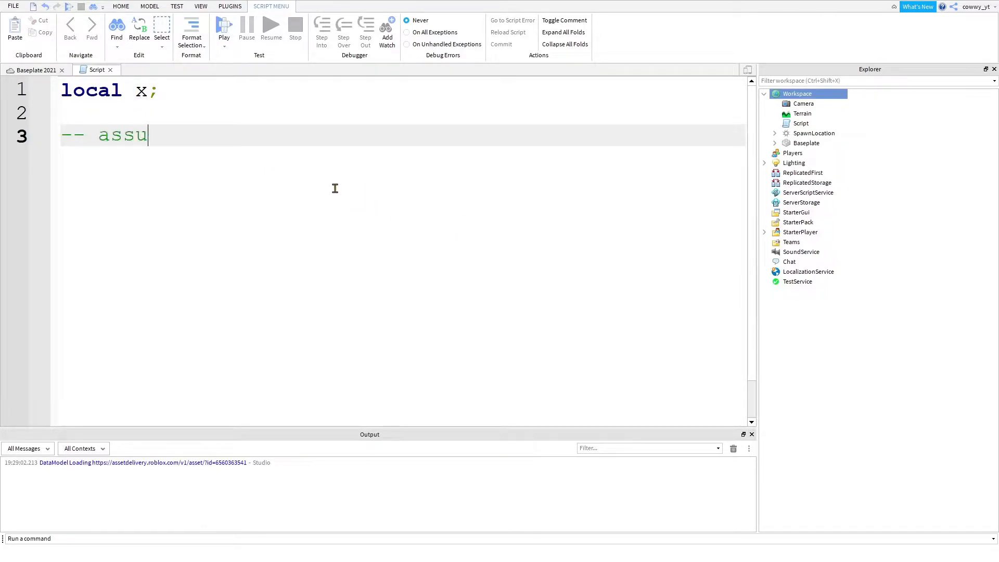
{"action": "type", "text": "me"}
{"action": "type", "text": "--"}
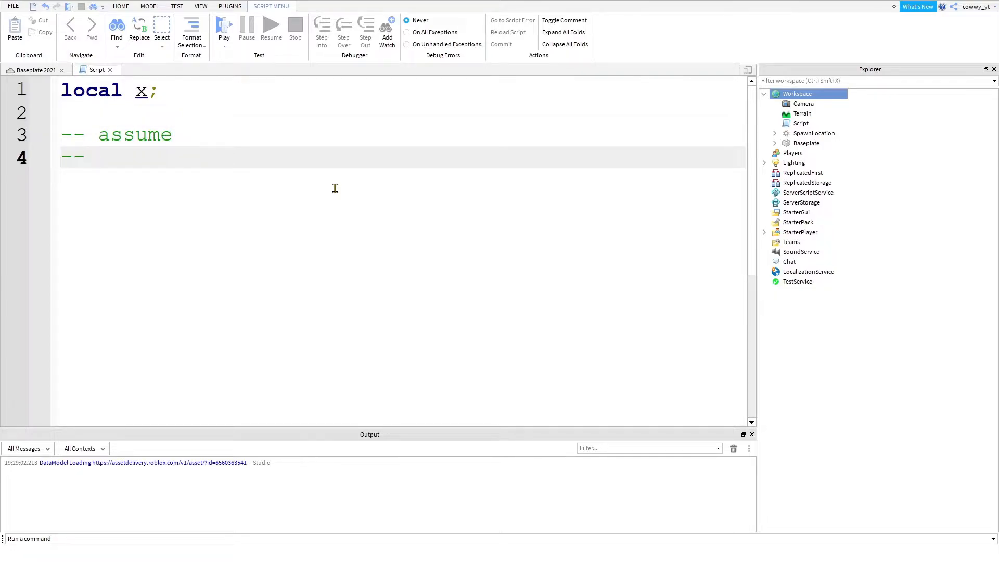
{"action": "left_click", "coordinate": [102, 156]}
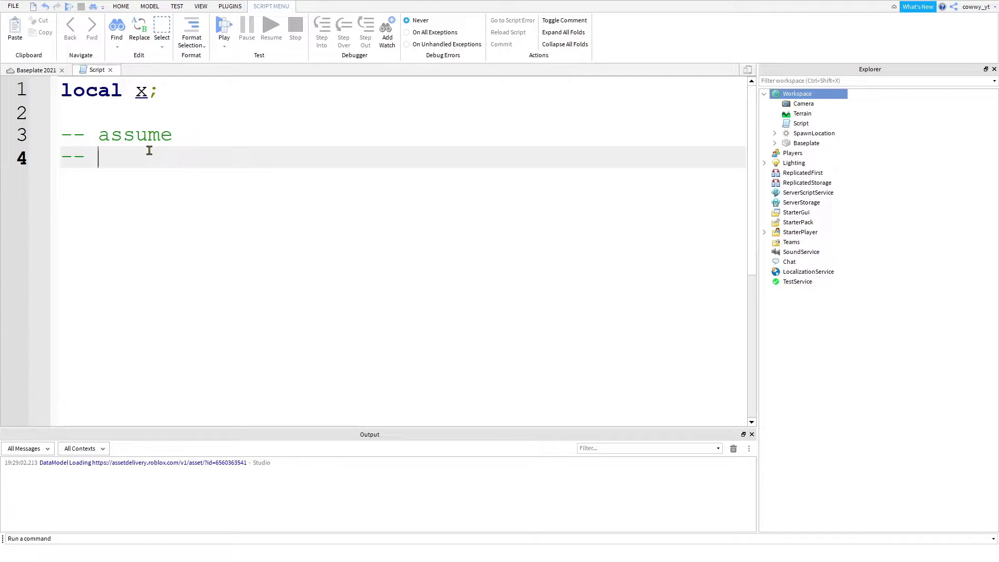
{"action": "mouse_move", "coordinate": [203, 169]}
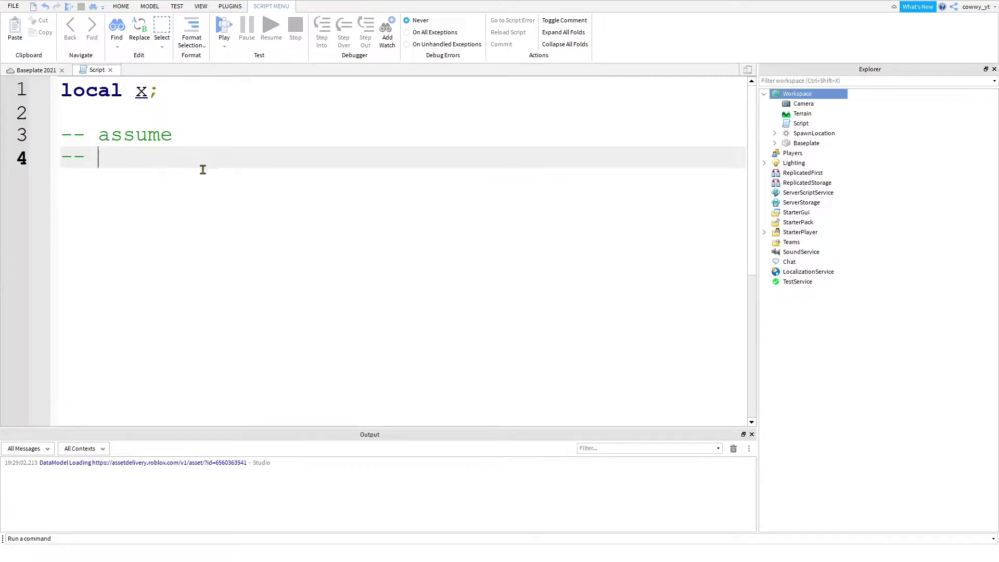
{"action": "mouse_move", "coordinate": [252, 168]}
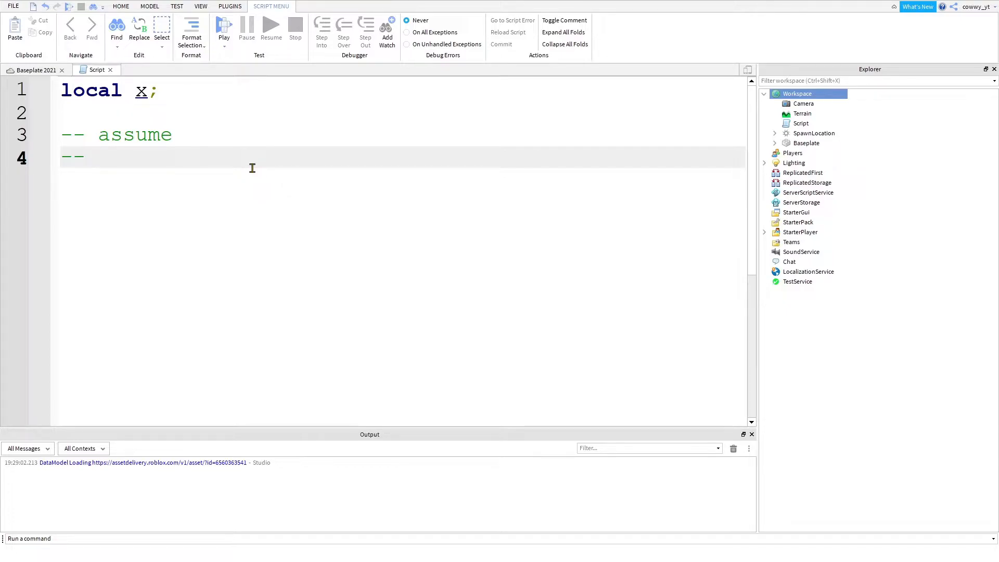
{"action": "type", "text": "under"}
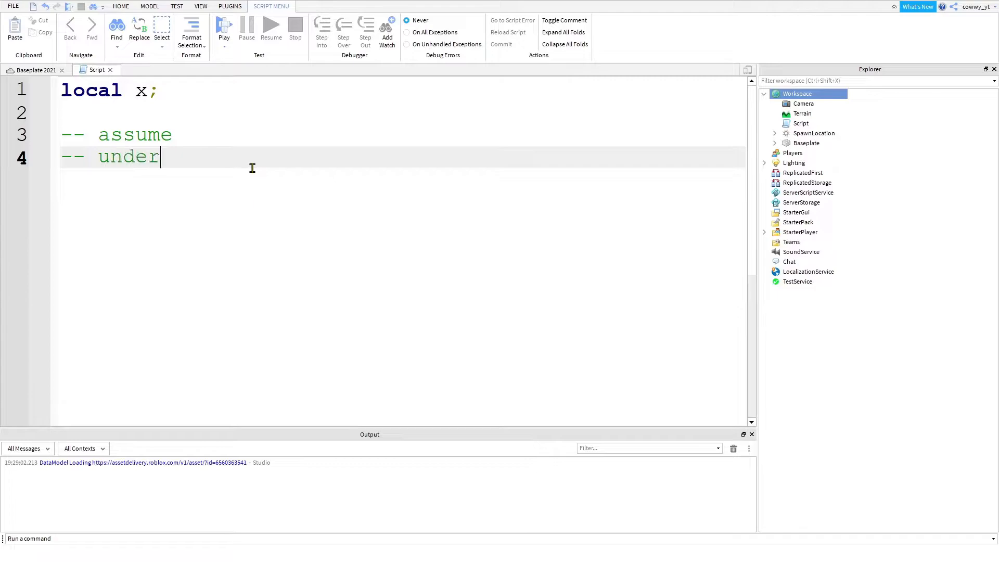
{"action": "type", "text": "stand your code"}
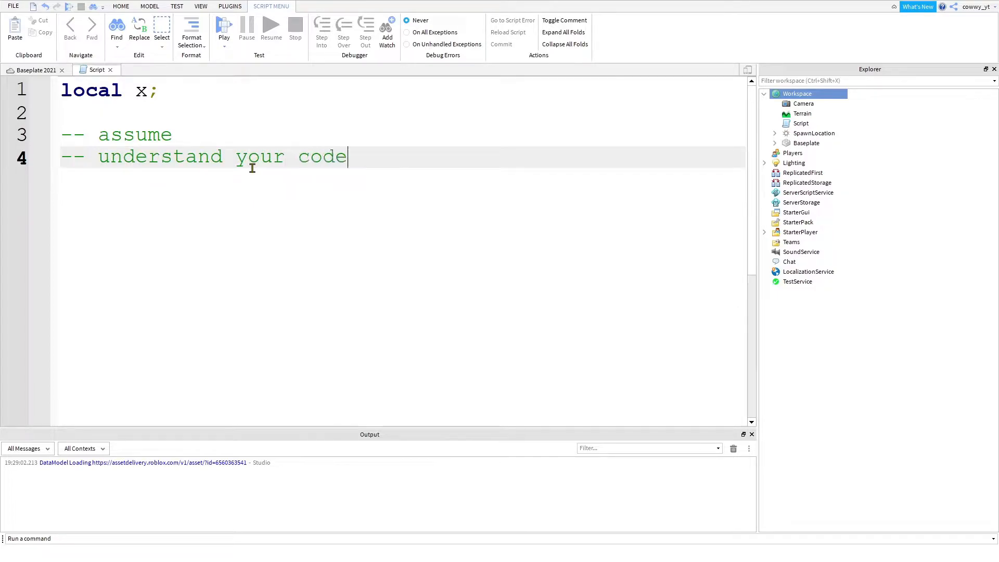
{"action": "type", "text": "!!"}
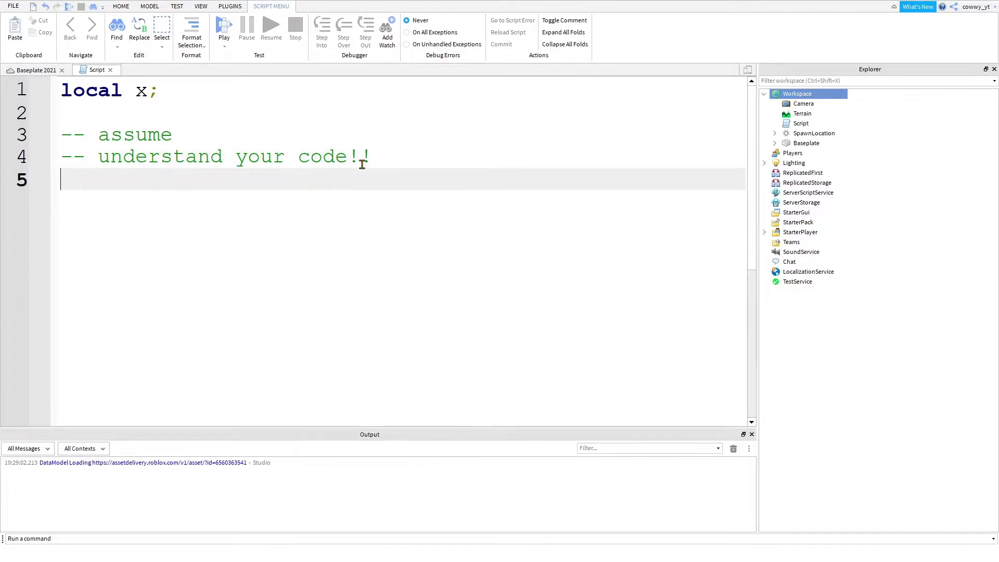
{"action": "type", "text": "-- write your own code!!!"}
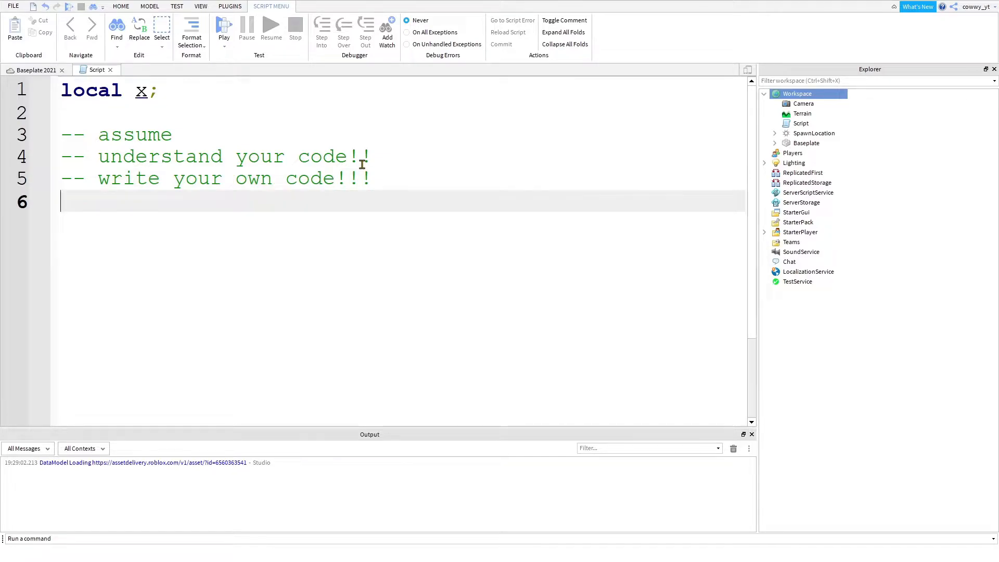
{"action": "mouse_move", "coordinate": [425, 222]}
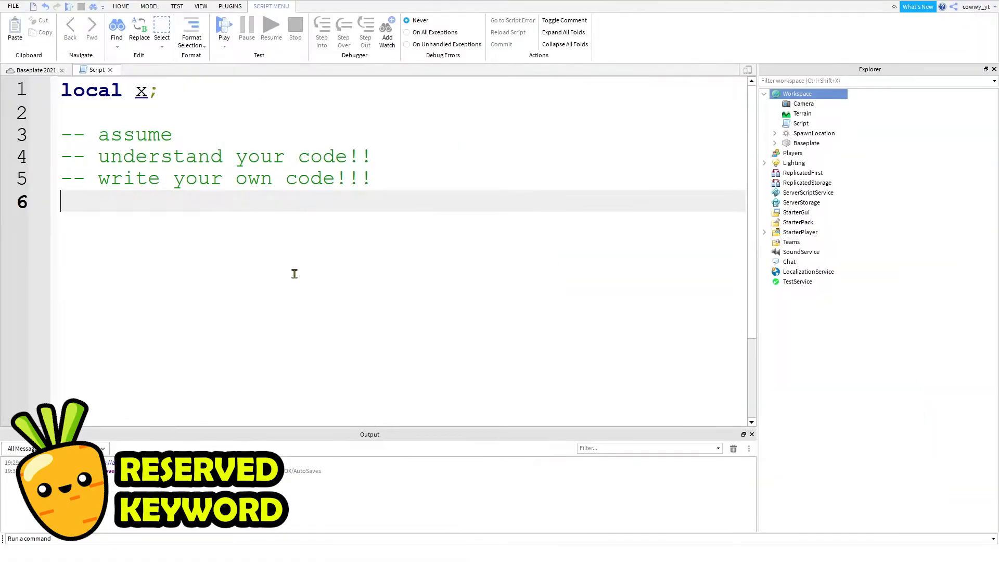
Step: Delete the three comments and write '-- reserved keyword' and '-- purpose , meaning for computer'
{"action": "left_click_drag", "start_coordinate": [62, 113], "coordinate": [396, 188]}
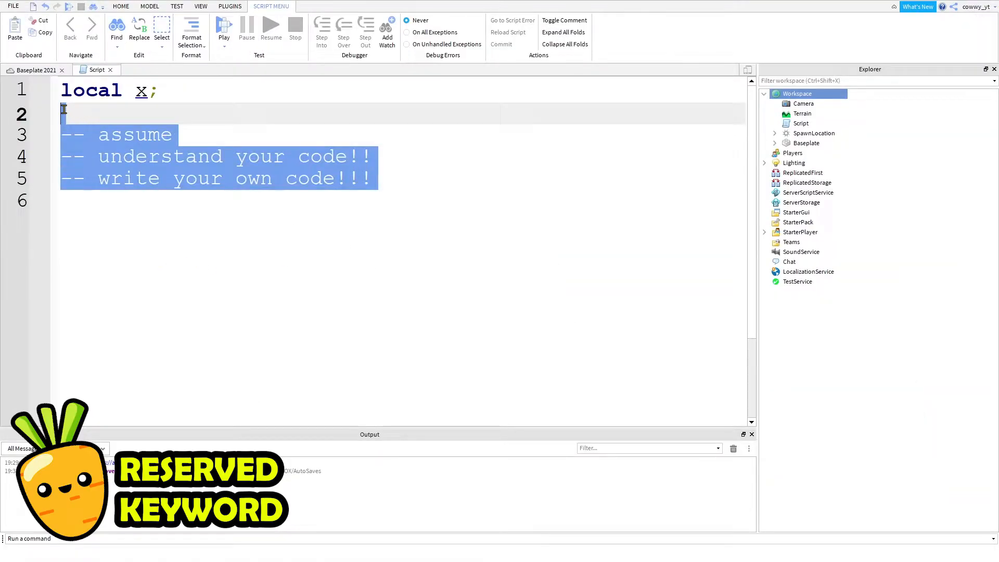
{"action": "key", "text": "Delete"}
{"action": "type", "text": "--"}
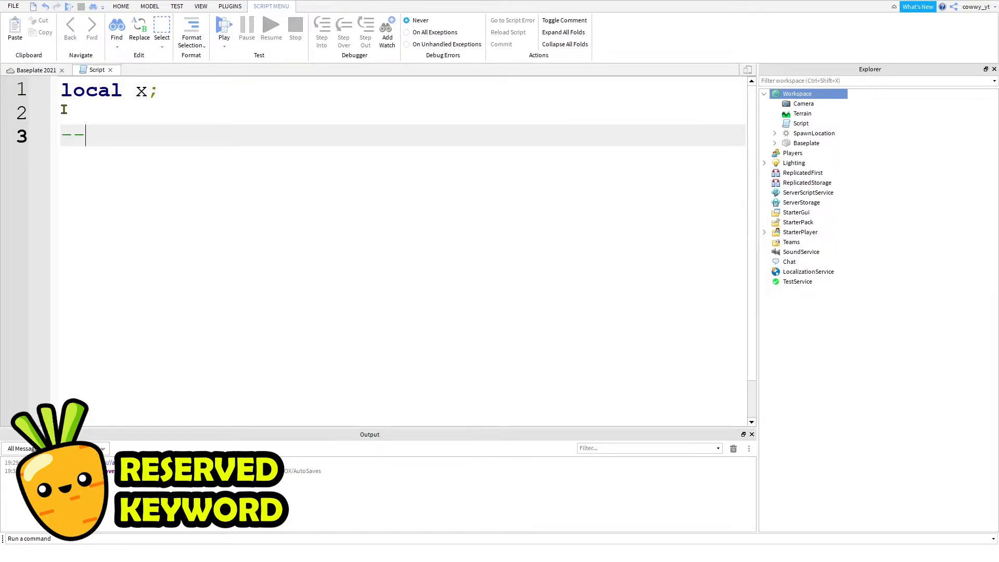
{"action": "double_click", "coordinate": [92, 89]}
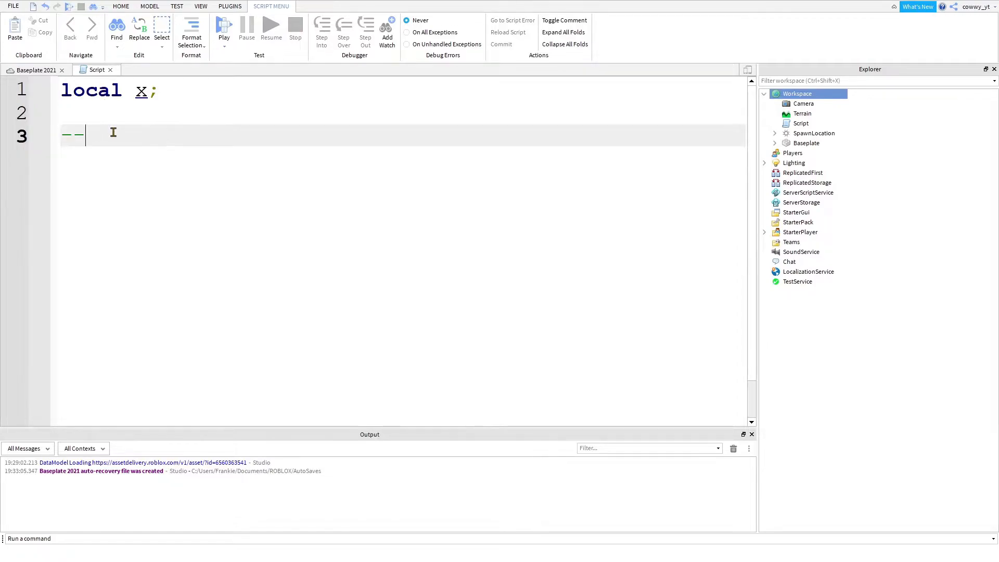
{"action": "type", "text": "reserved keyw"}
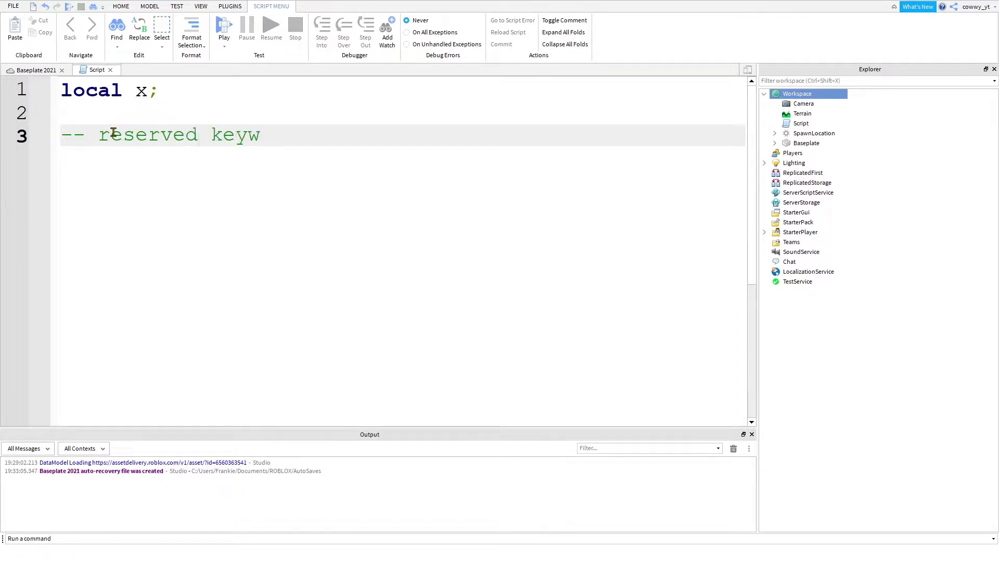
{"action": "type", "text": "ord"}
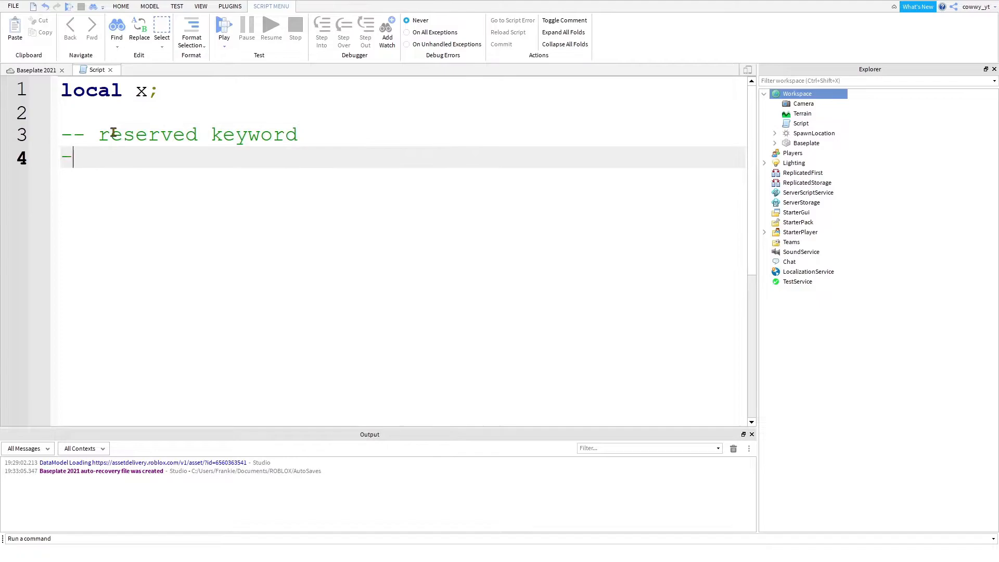
{"action": "type", "text": "purpose , meaning for computer"}
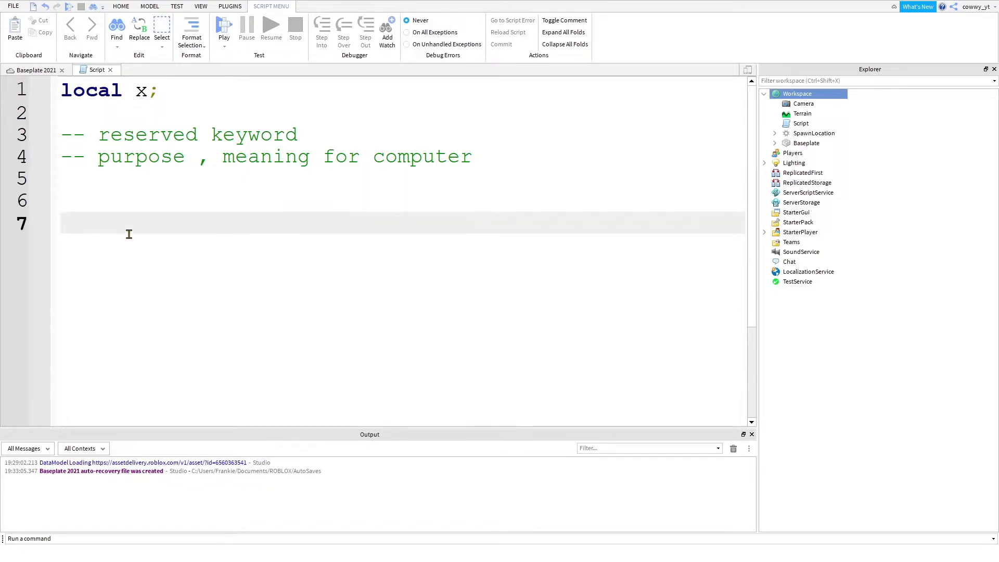
Step: Add comments '-- variable placeholder for a piece of information' and '-- name, cowwy'
{"action": "type", "text": "-- variable"}
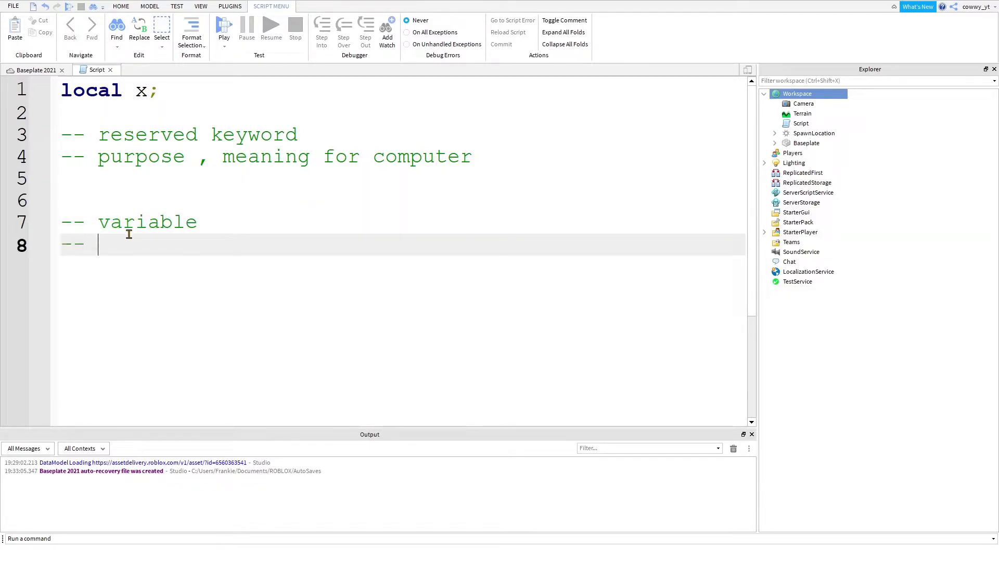
{"action": "type", "text": "placeholder for"}
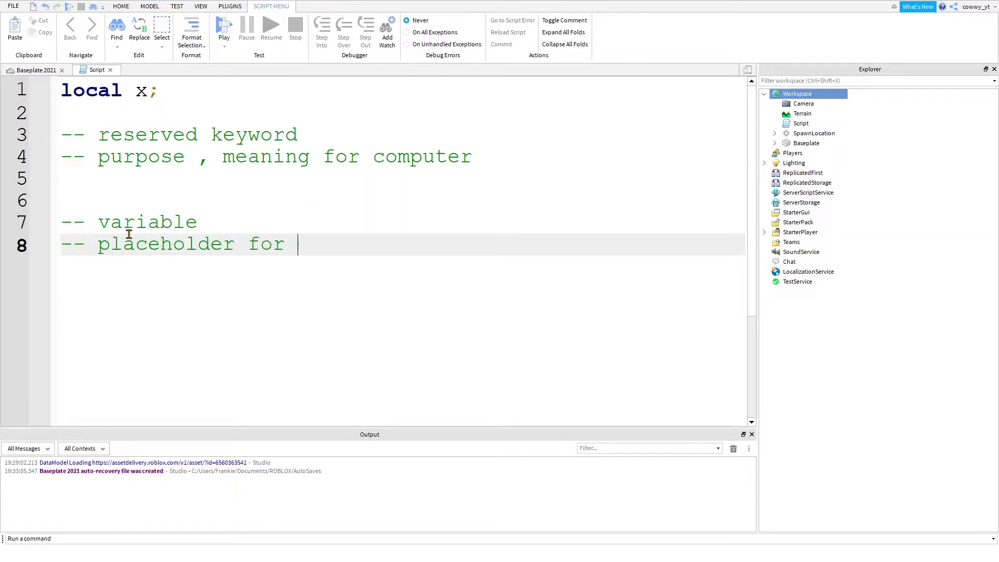
{"action": "type", "text": "a piece of information"}
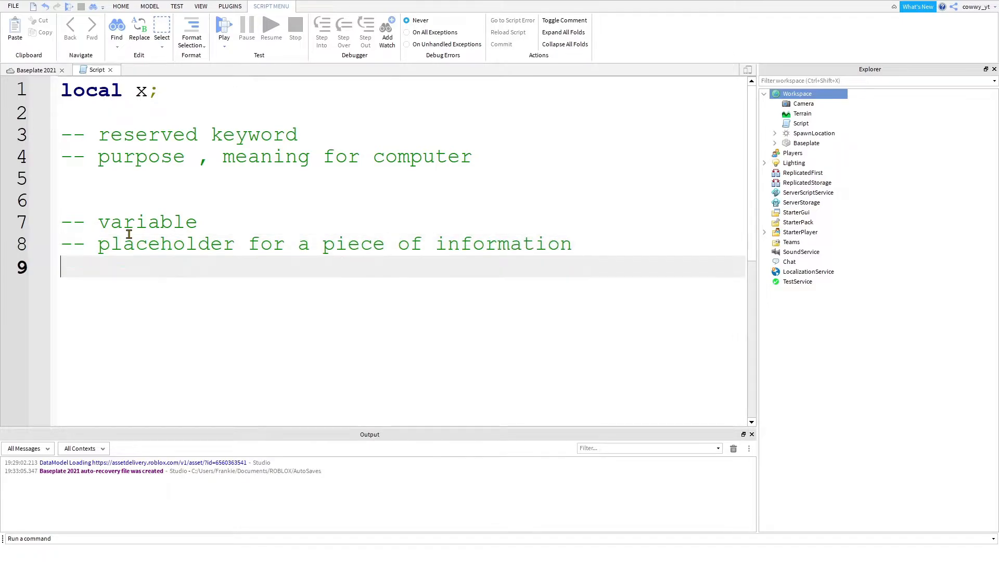
{"action": "type", "text": "-- name"}
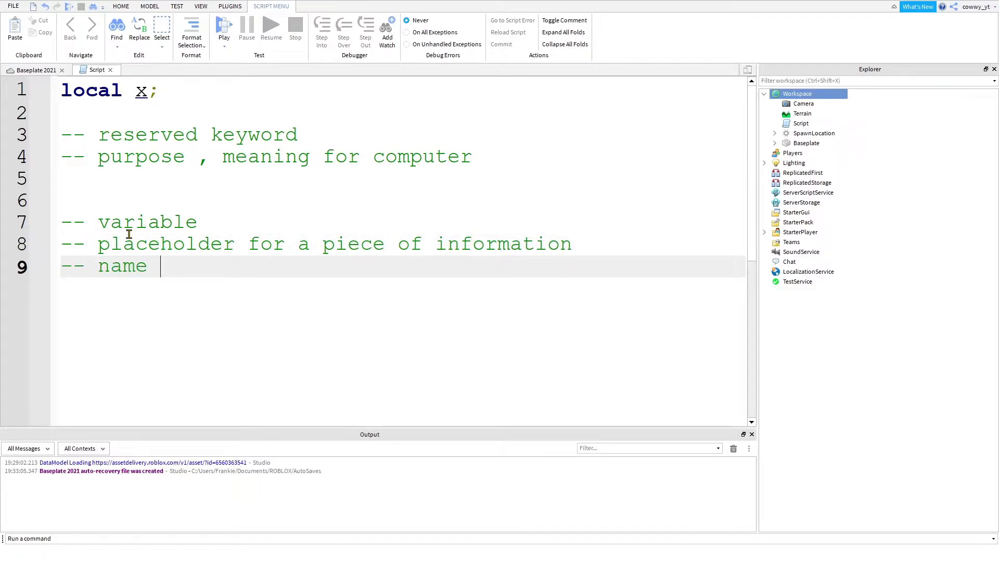
{"action": "type", "text": ", cowwy"}
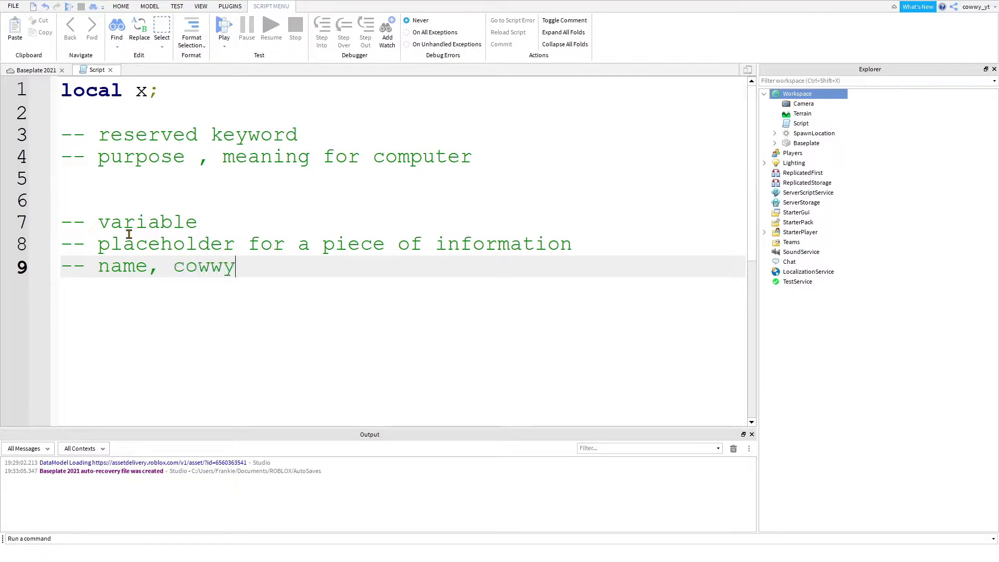
Step: Add the example-variables comment '-- coin, cash , ticket, money'
{"action": "double_click", "coordinate": [123, 266]}
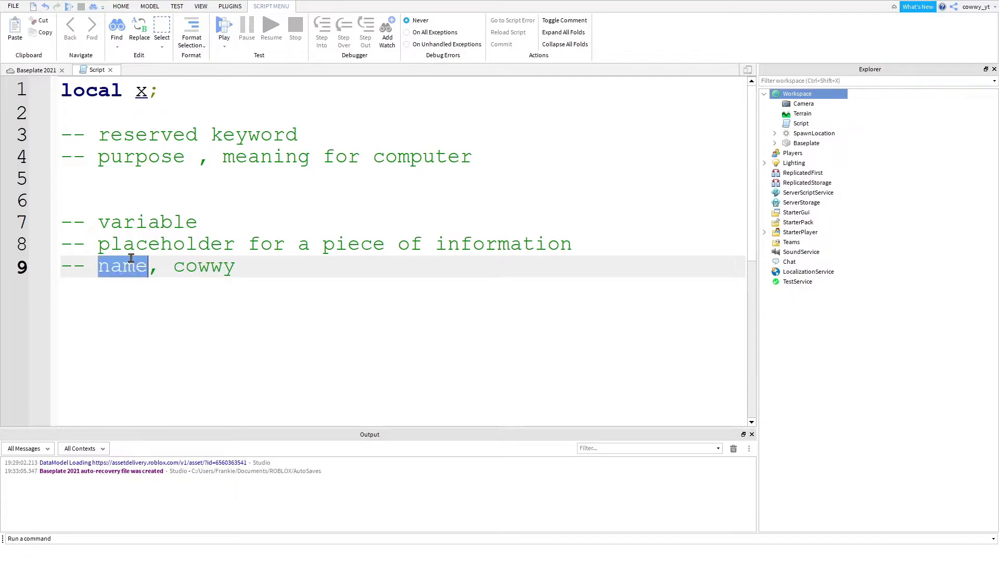
{"action": "double_click", "coordinate": [204, 267]}
{"action": "type", "text": "--"}
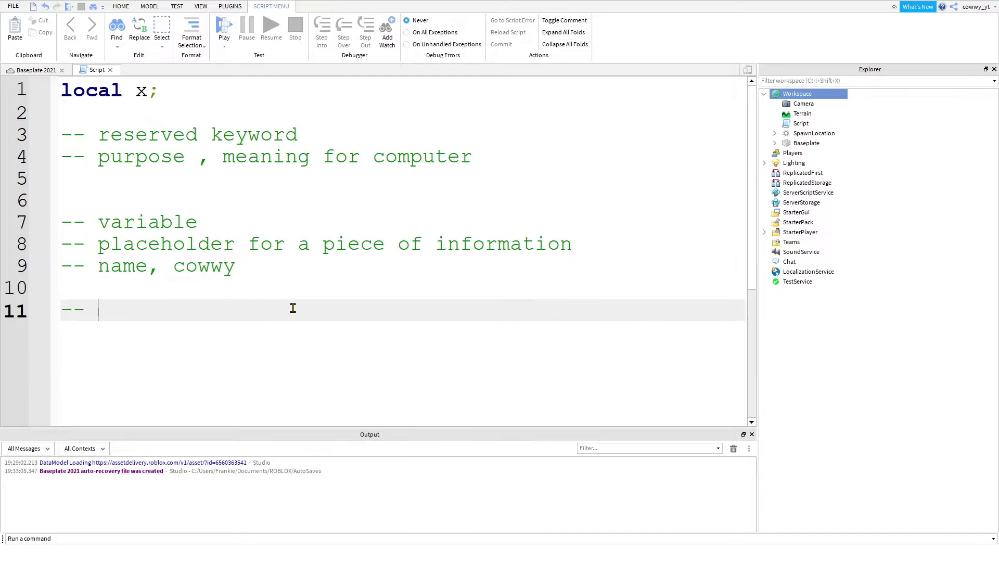
{"action": "type", "text": "coin, cash"}
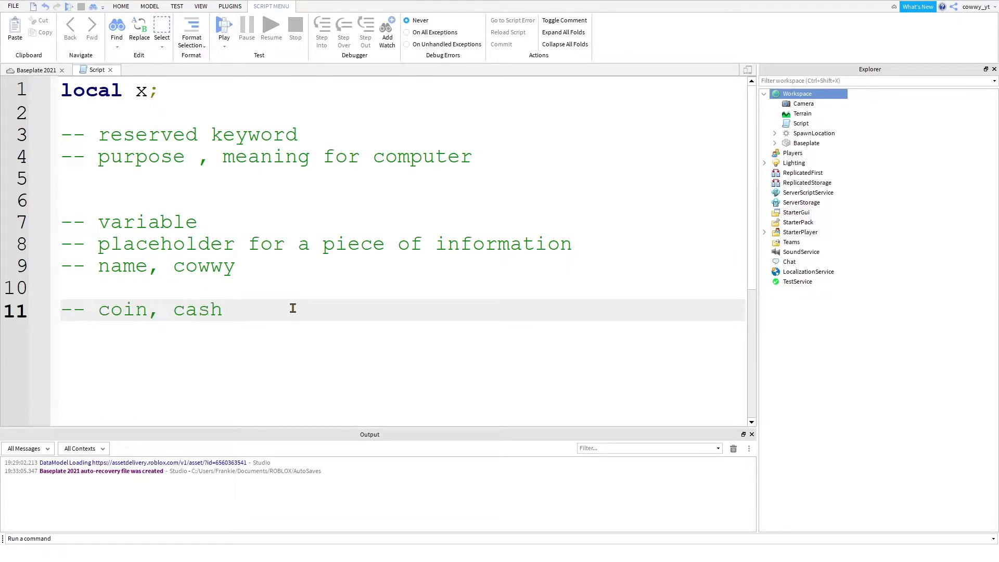
{"action": "type", "text": ", ticket, money"}
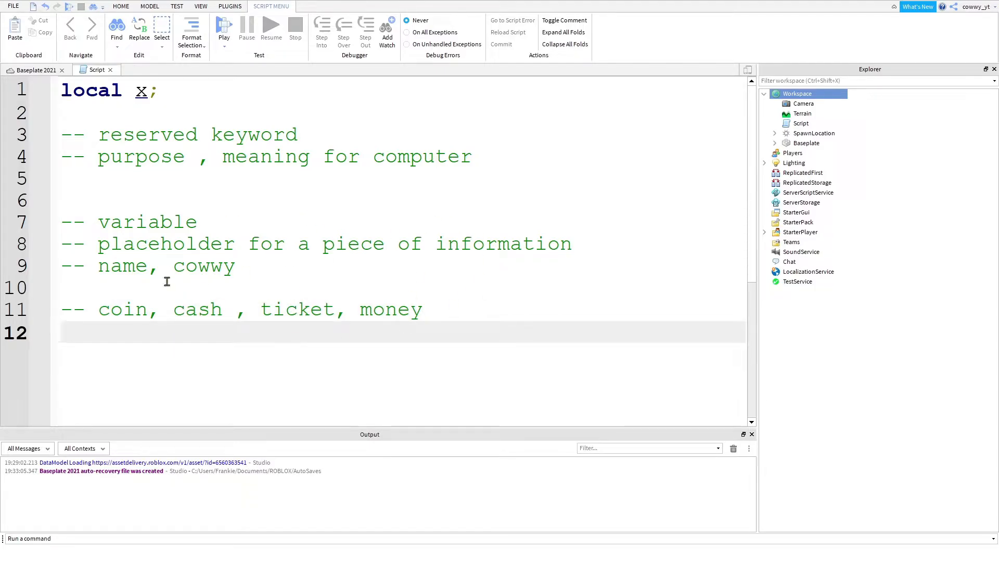
{"action": "mouse_move", "coordinate": [313, 309]}
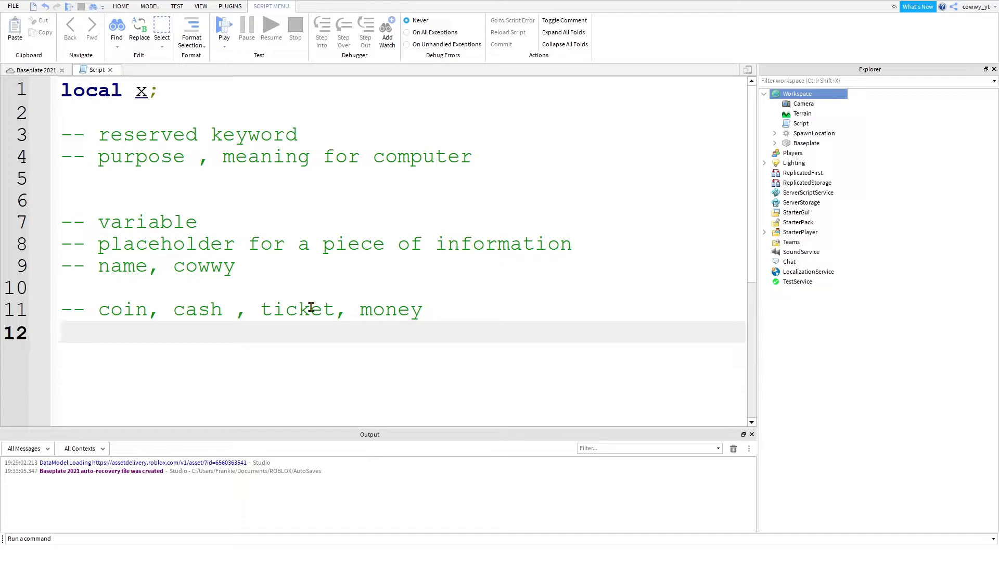
{"action": "mouse_move", "coordinate": [298, 340]}
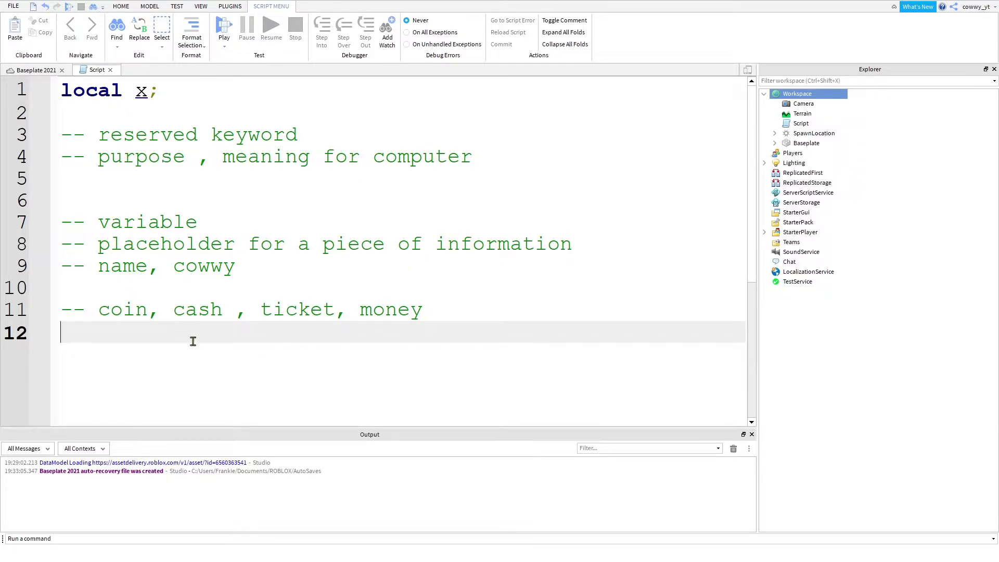
{"action": "mouse_move", "coordinate": [161, 355]}
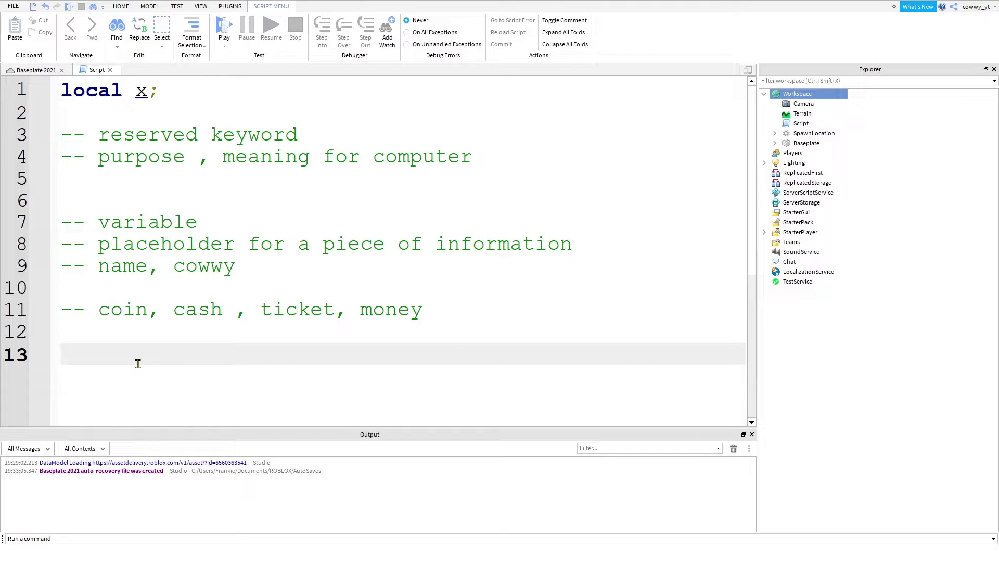
{"action": "mouse_move", "coordinate": [159, 359]}
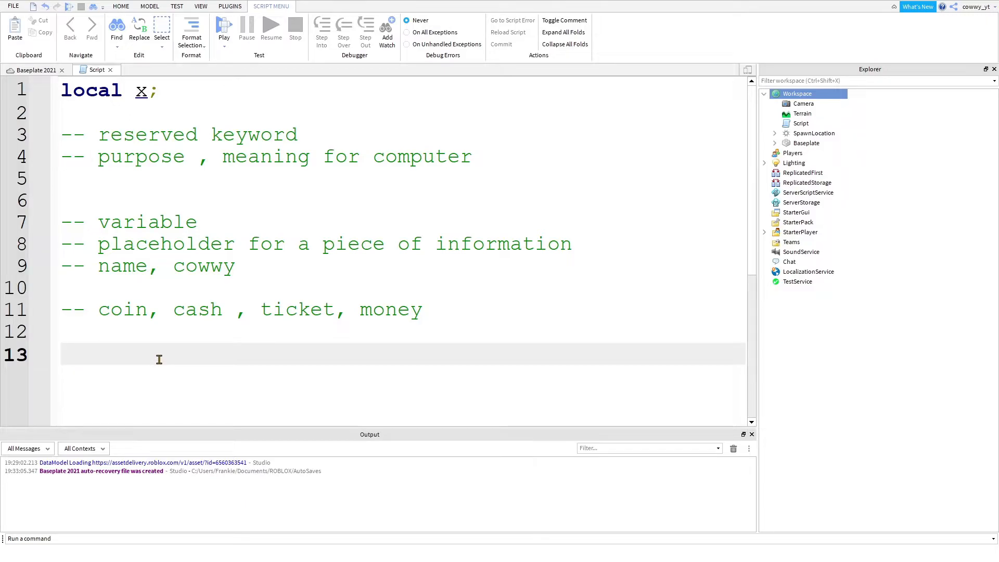
Step: Declare local weapon_name;, local weapon_minDamage; and local weapon_maxDamage;
{"action": "type", "text": "local"}
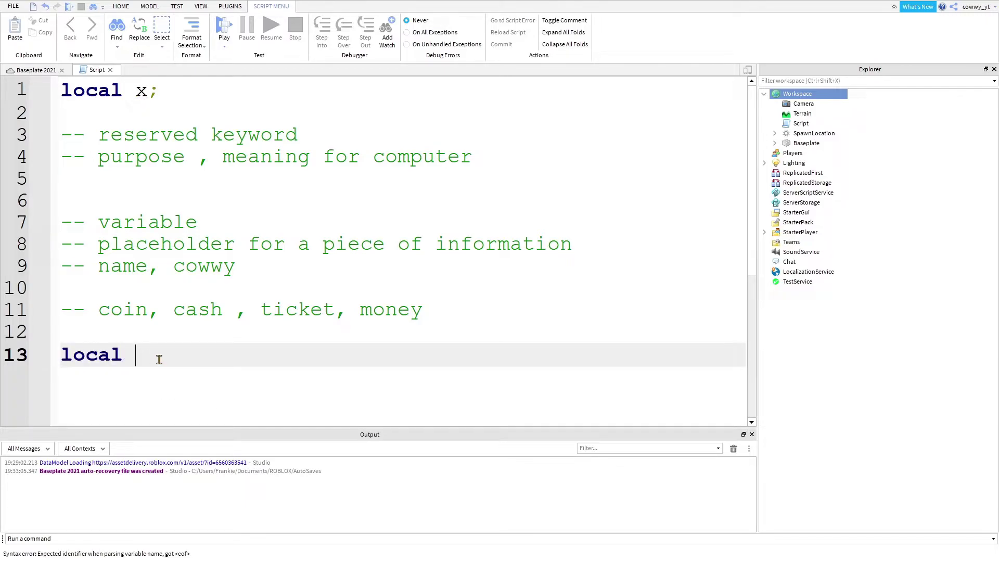
{"action": "type", "text": "coins, cash"}
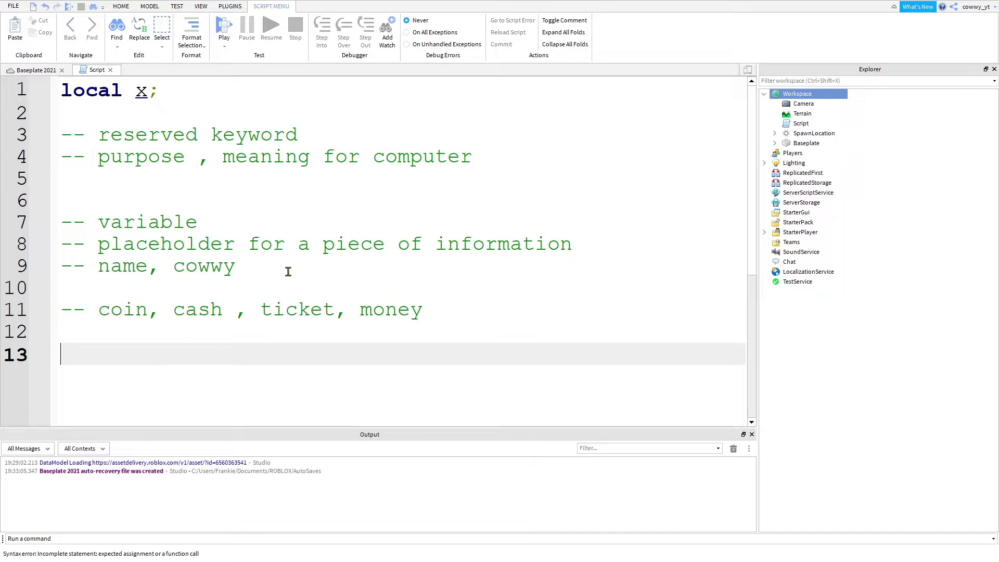
{"action": "type", "text": "local"}
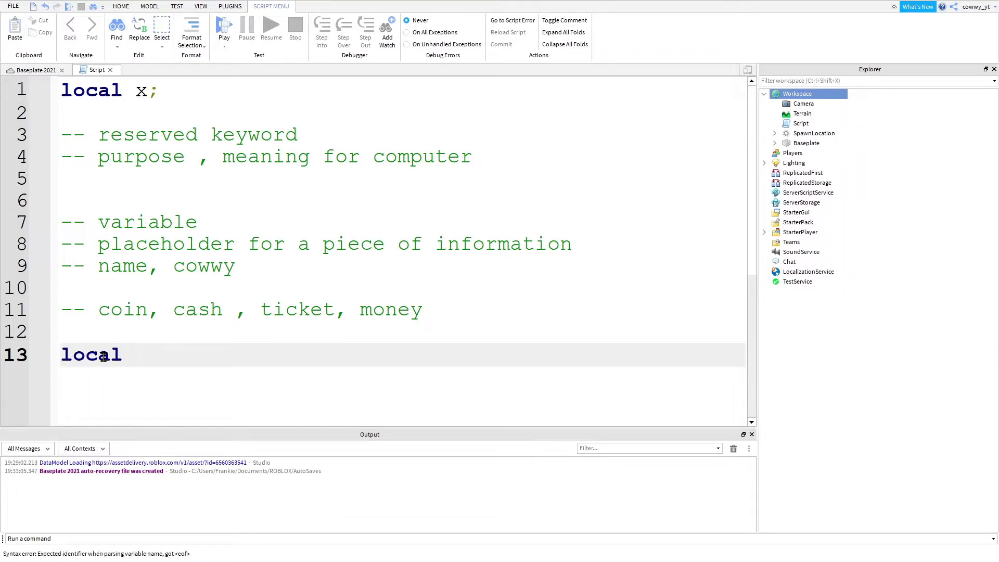
{"action": "type", "text": "weapon_name;"}
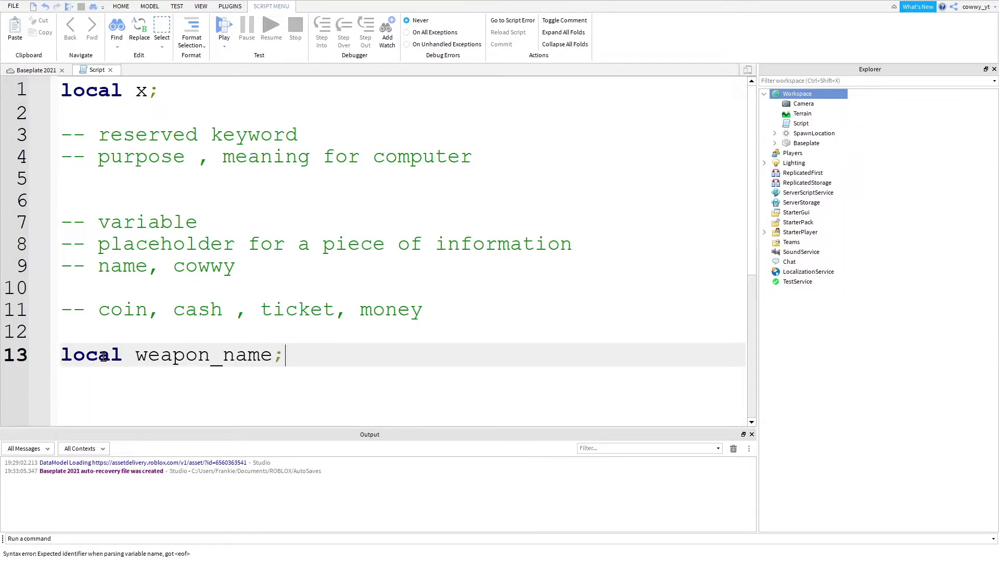
{"action": "type", "text": "local weapon_"}
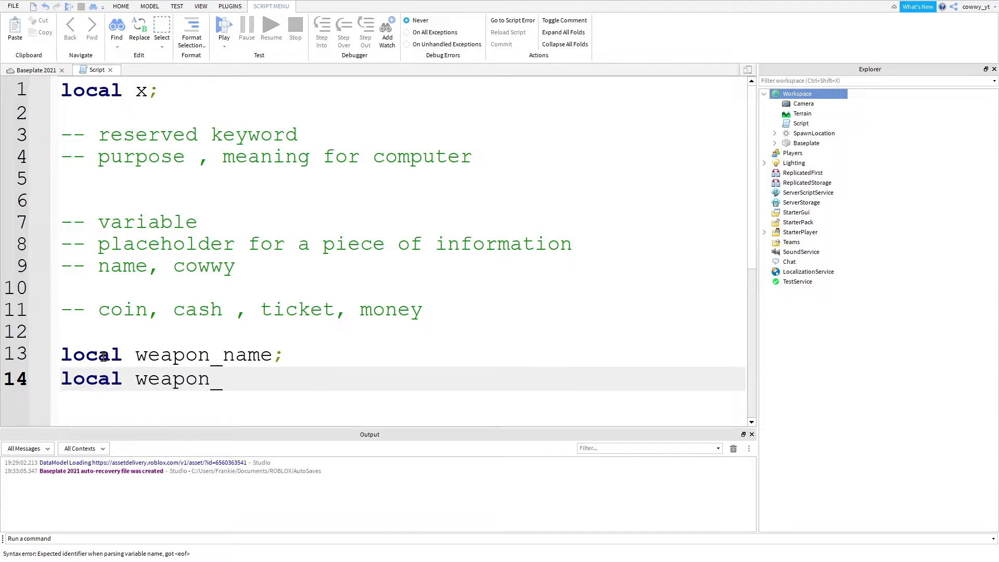
{"action": "type", "text": "minDamage;"}
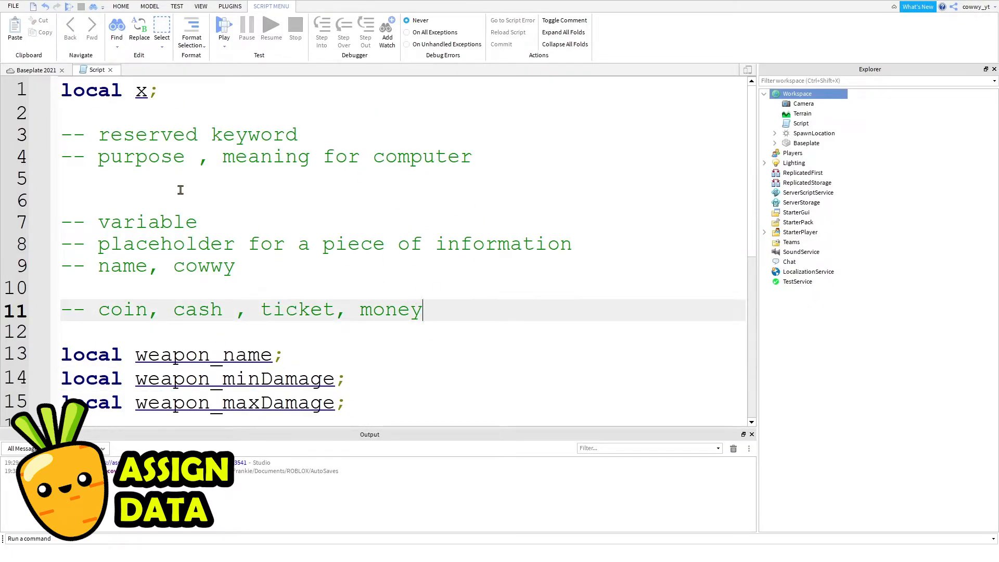
Step: Delete lines 2–11 of comments, leaving local x; above the weapon declarations
{"action": "left_click_drag", "start_coordinate": [69, 121], "coordinate": [420, 310]}
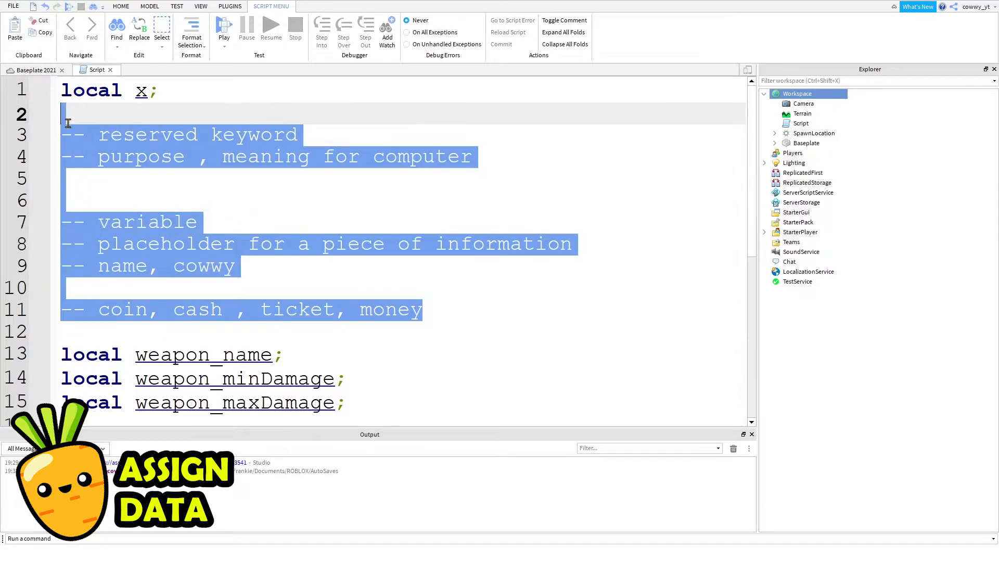
{"action": "key", "text": "Delete"}
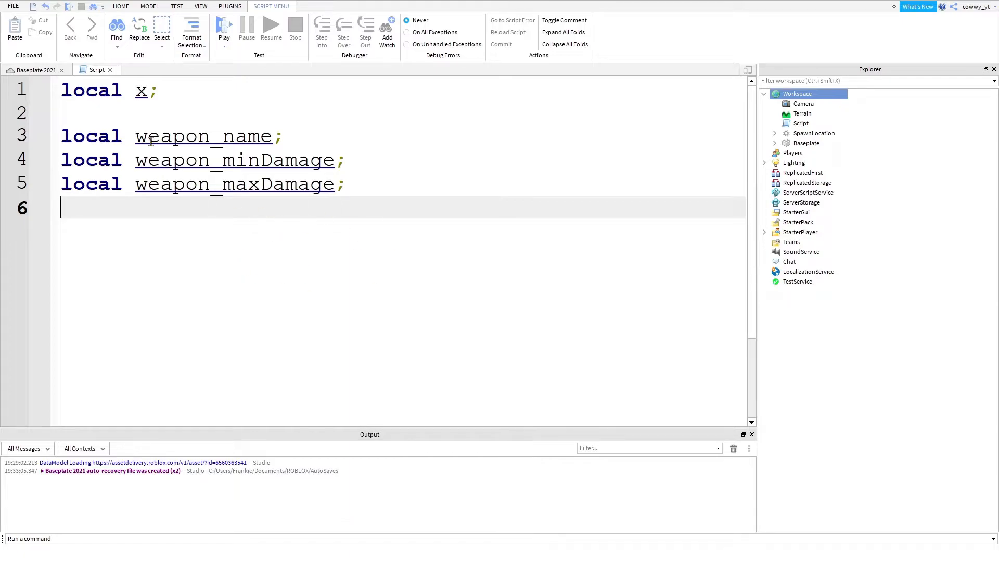
{"action": "left_click", "coordinate": [147, 90]}
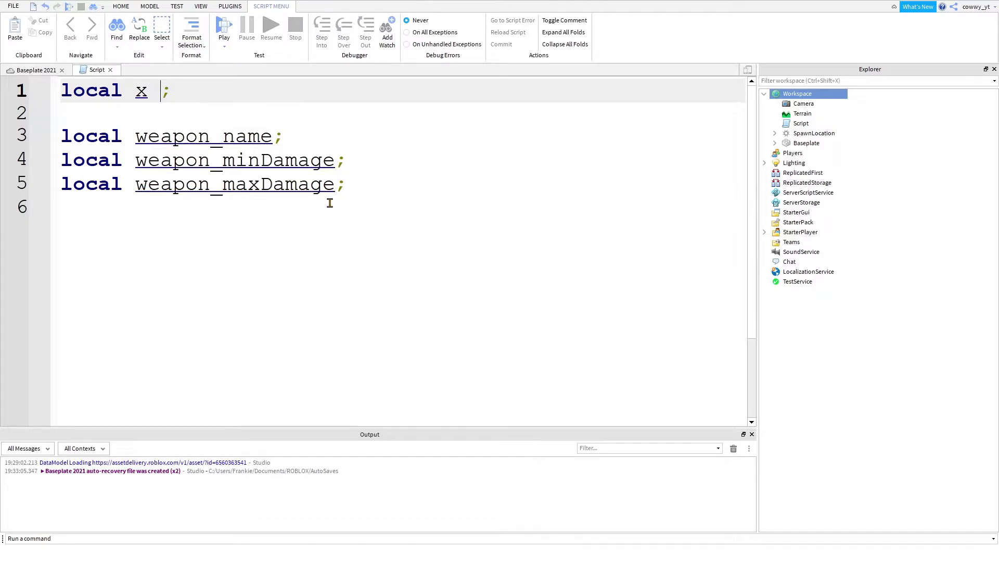
Step: Assign x = 10 and add the comments '-- assigning 10 to x' and '-- statement'
{"action": "type", "text": "= 10"}
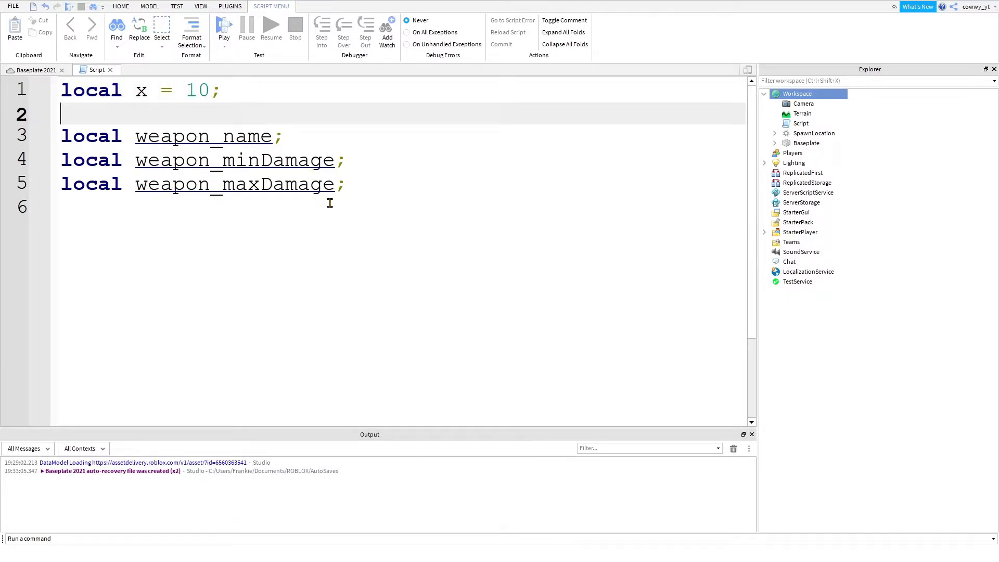
{"action": "key", "text": "Enter"}
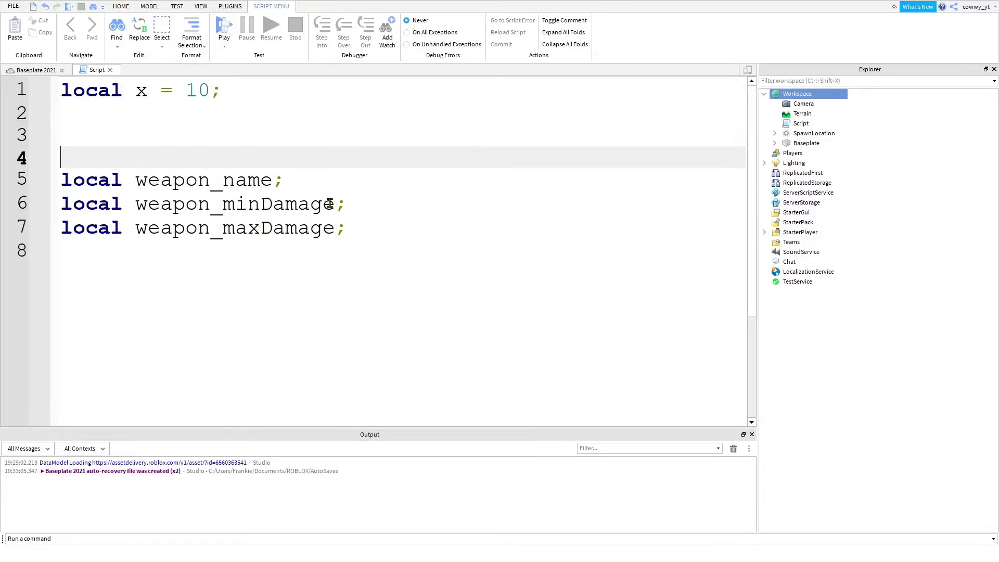
{"action": "type", "text": "-- assign"}
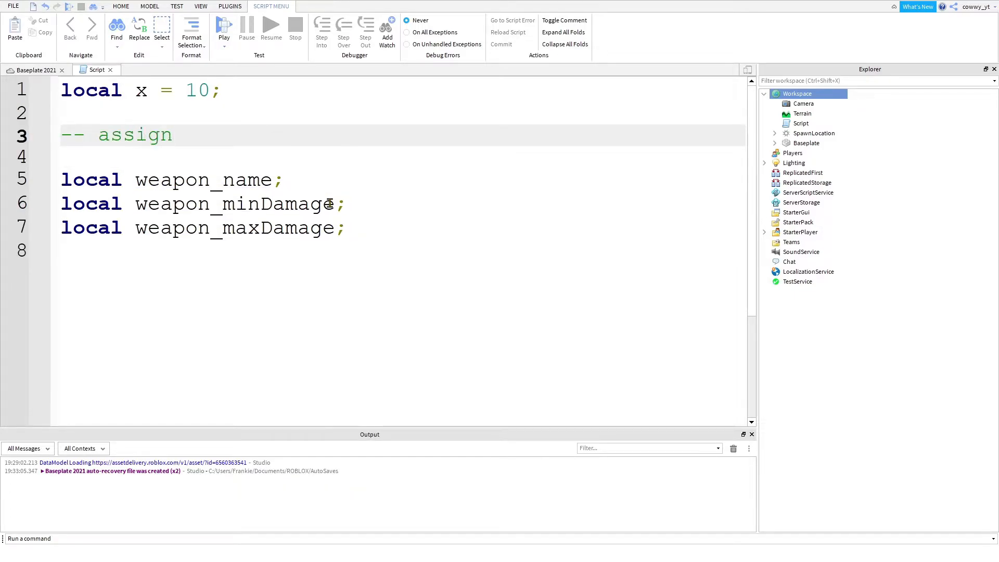
{"action": "type", "text": "ing 10 to 1"}
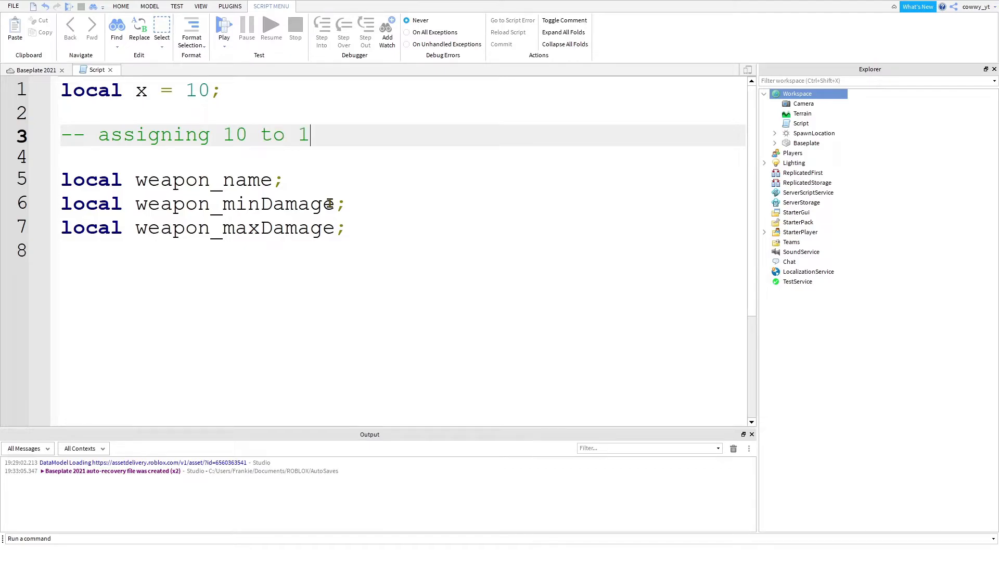
{"action": "type", "text": "x"}
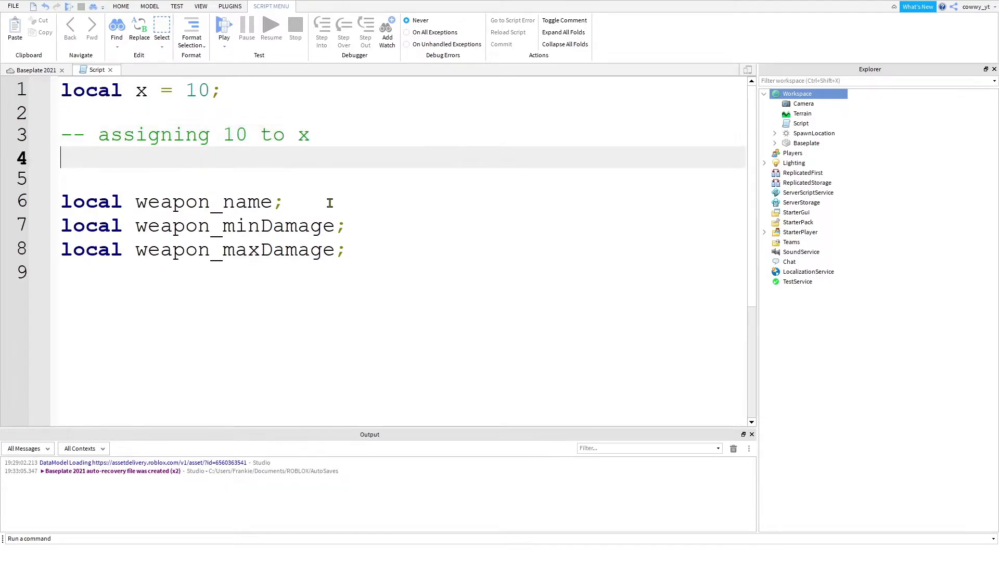
{"action": "type", "text": "-- statement"}
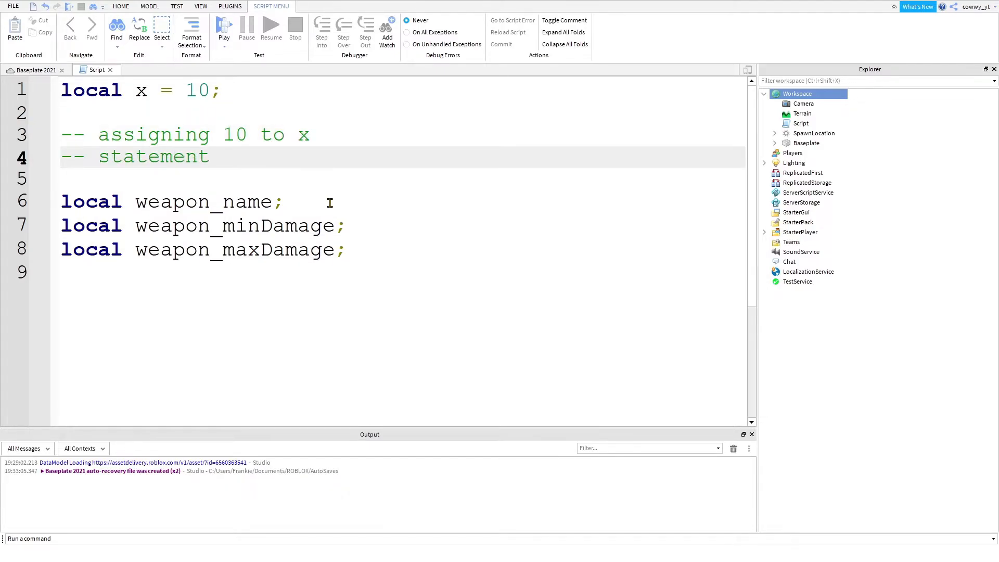
Step: Cut the 'local weapon_name;' line and fix the semicolon ending the x line
{"action": "left_click_drag", "start_coordinate": [135, 89], "coordinate": [221, 90]}
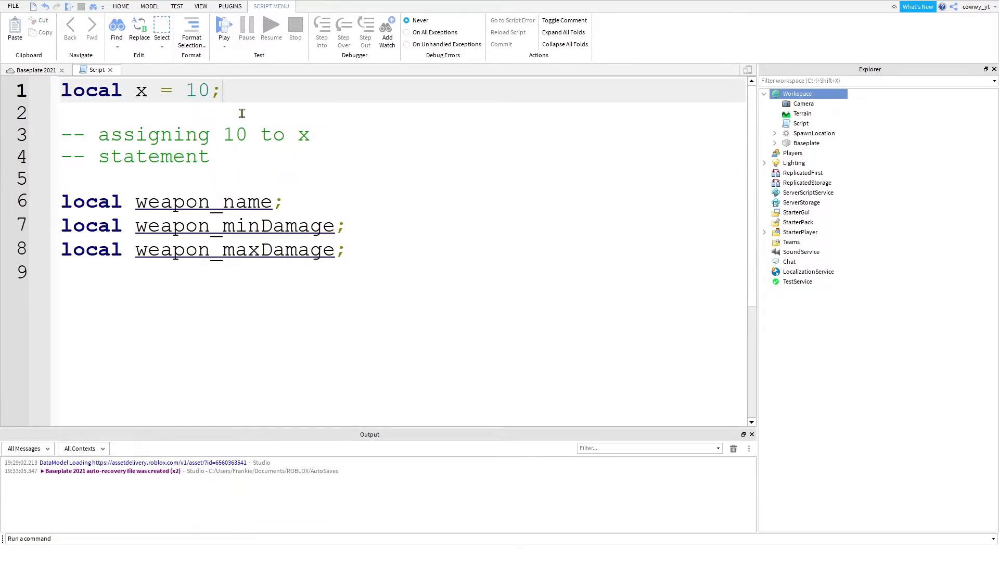
{"action": "left_click", "coordinate": [210, 156]}
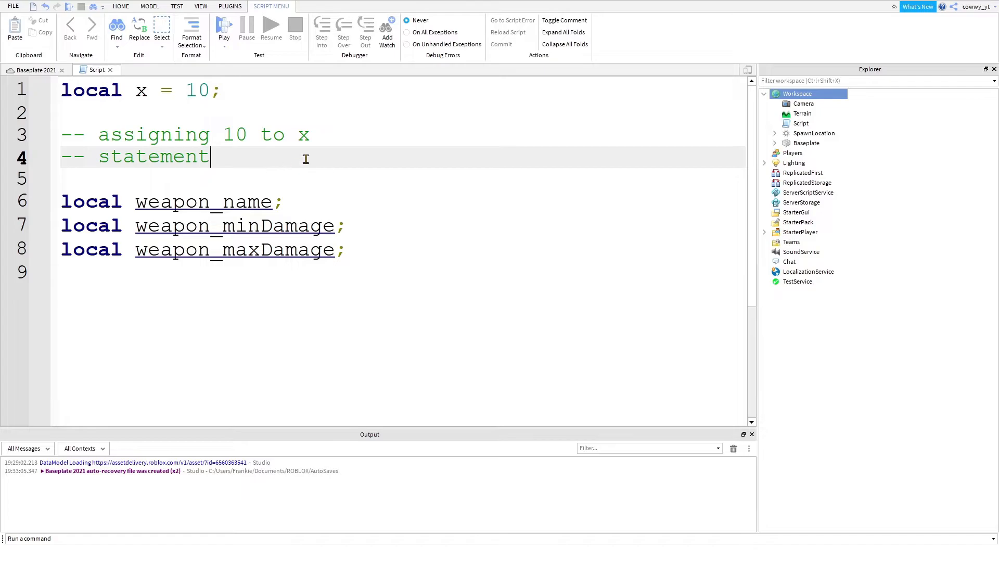
{"action": "mouse_move", "coordinate": [254, 145]}
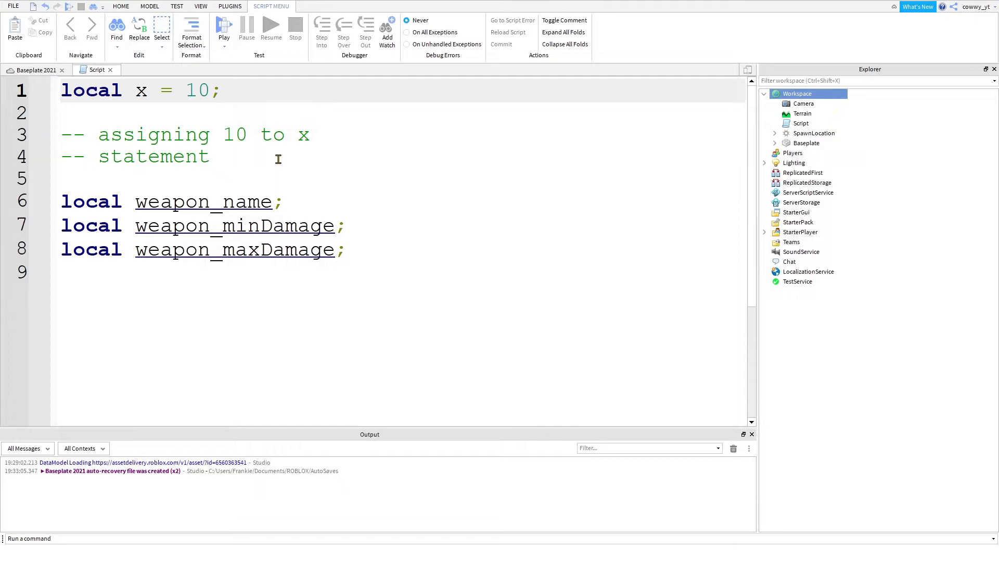
{"action": "key", "text": "BackSpace"}
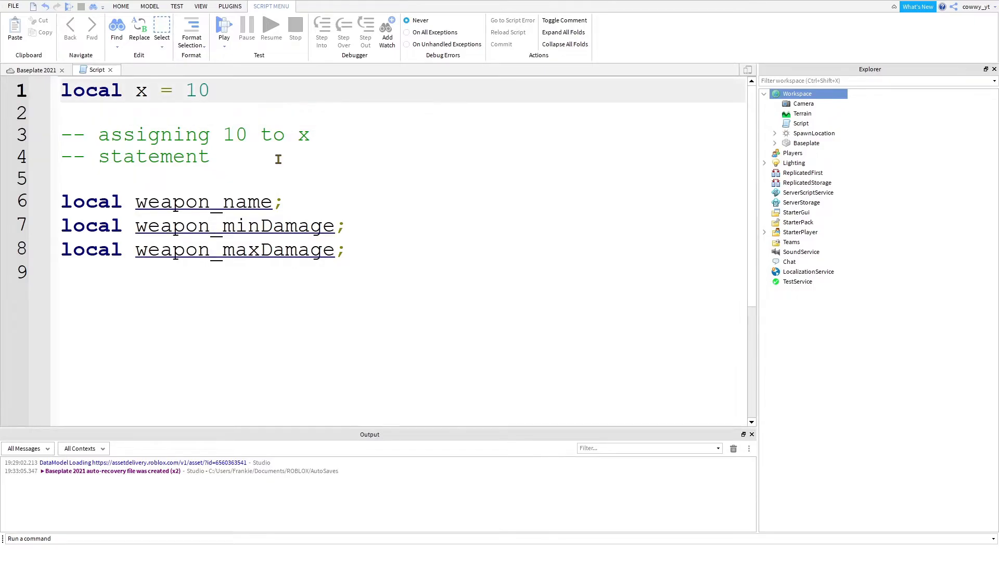
{"action": "type", "text": ";"}
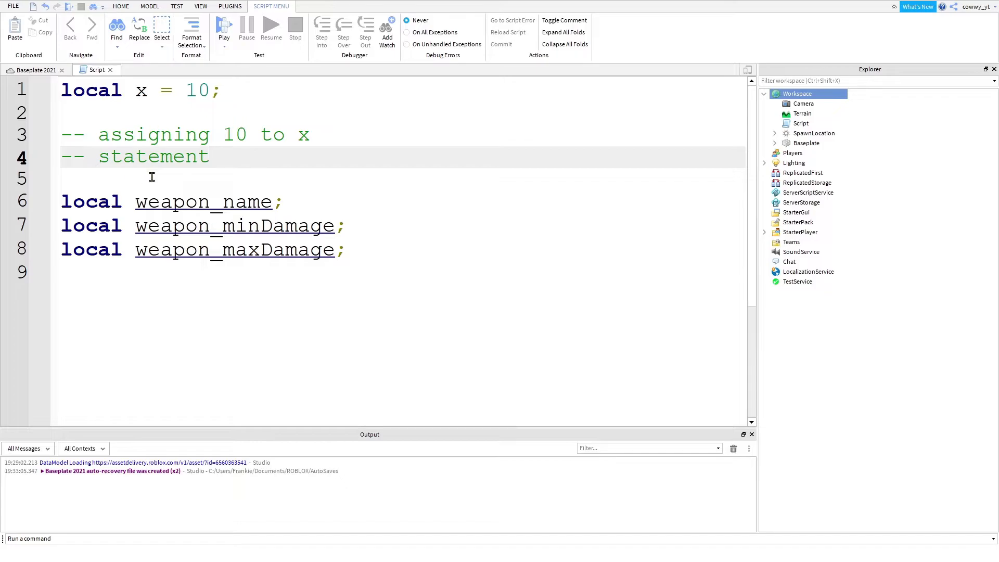
{"action": "mouse_move", "coordinate": [450, 206]}
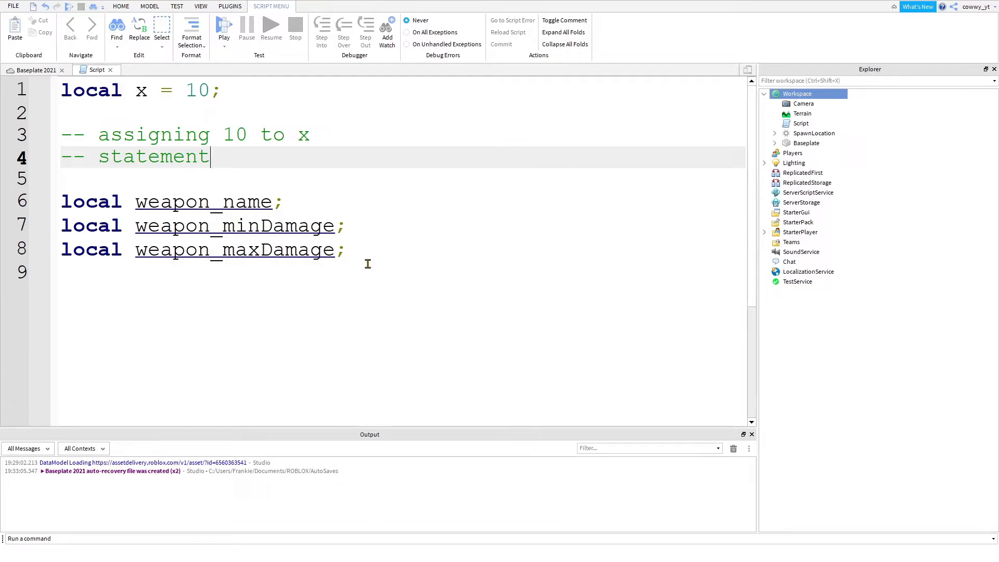
{"action": "mouse_move", "coordinate": [312, 206]}
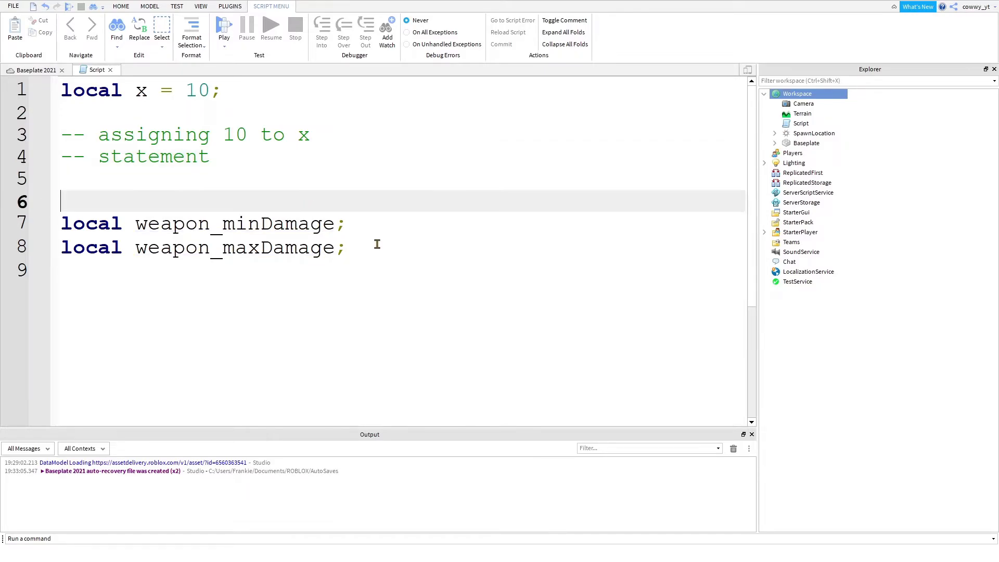
Step: Paste weapon_name below and assign weapon_minDamage = 5 and weapon_maxDamage = 10
{"action": "type", "text": "local weapon_name;"}
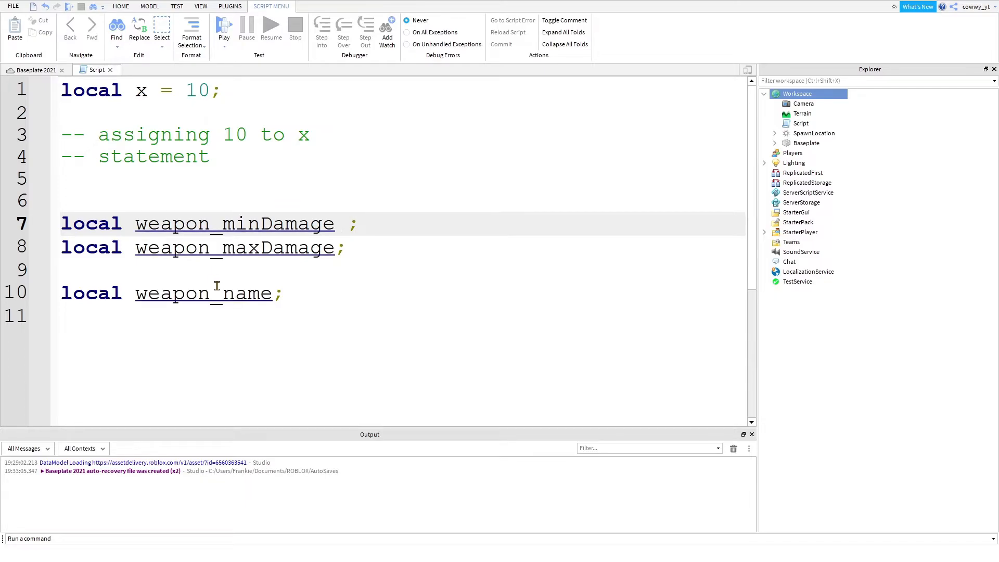
{"action": "type", "text": "= 5"}
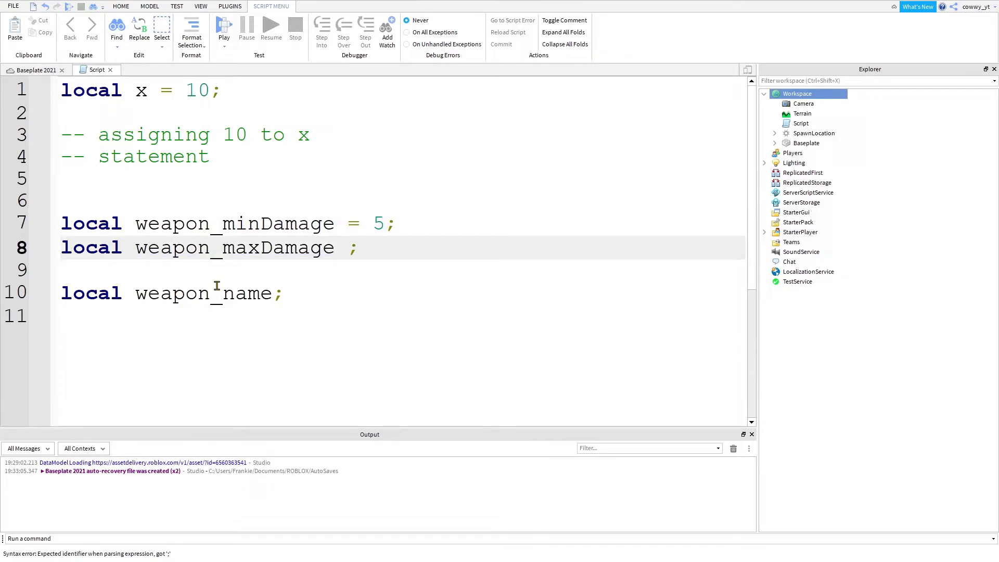
{"action": "type", "text": "= 10"}
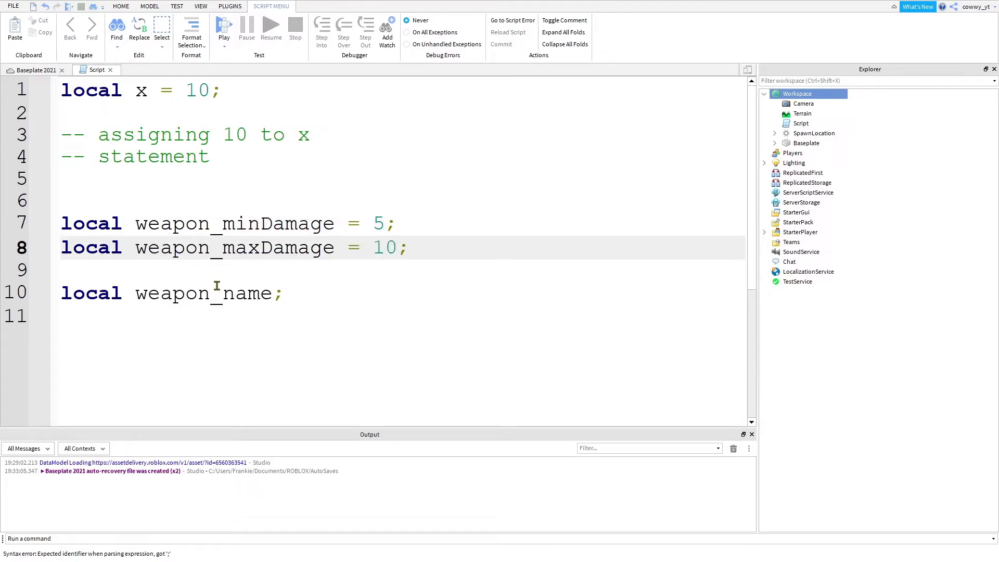
Step: Add a '-- names and words' comment and assign weapon_name = "Firebrand Sword"
{"action": "left_click_drag", "start_coordinate": [149, 224], "coordinate": [393, 223]}
{"action": "type", "text": "-- n"}
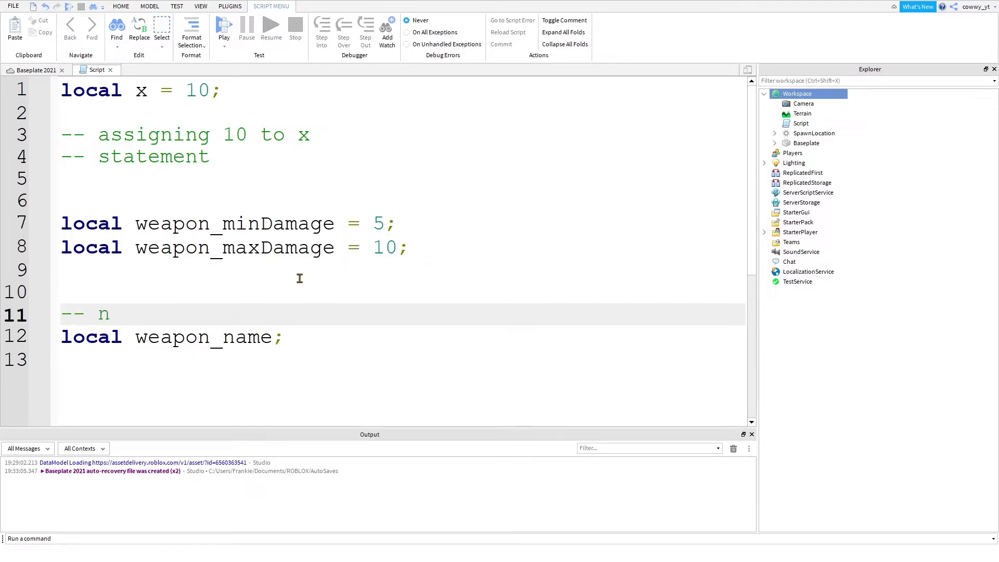
{"action": "type", "text": "ames and words"}
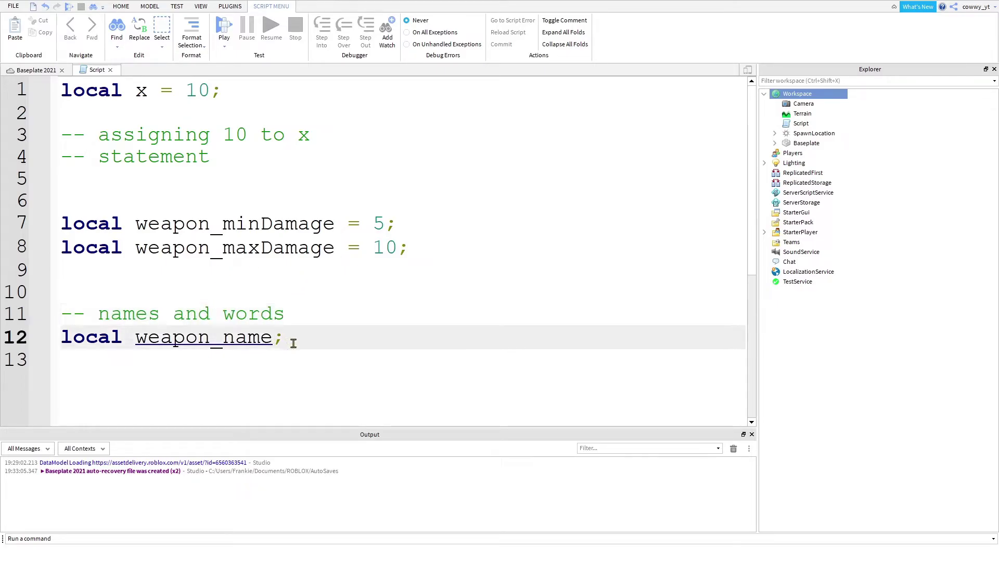
{"action": "type", "text": "="}
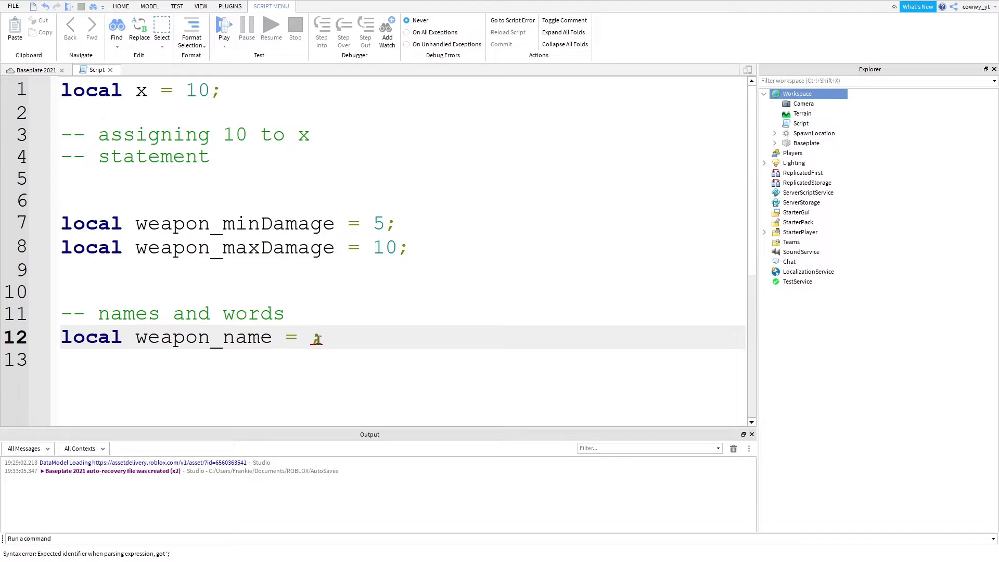
{"action": "type", "text": "\"Fire\""}
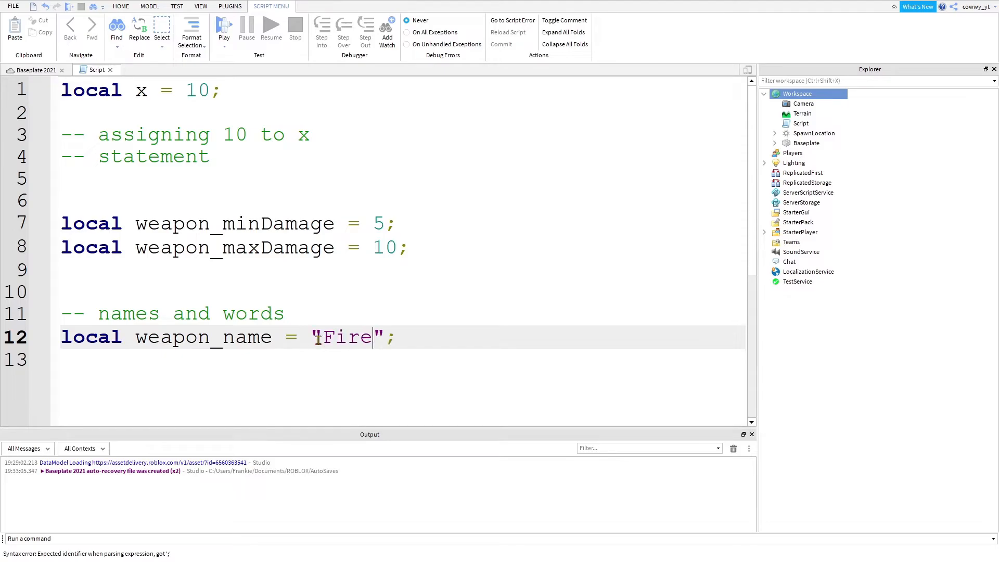
{"action": "type", "text": "brand Sword"}
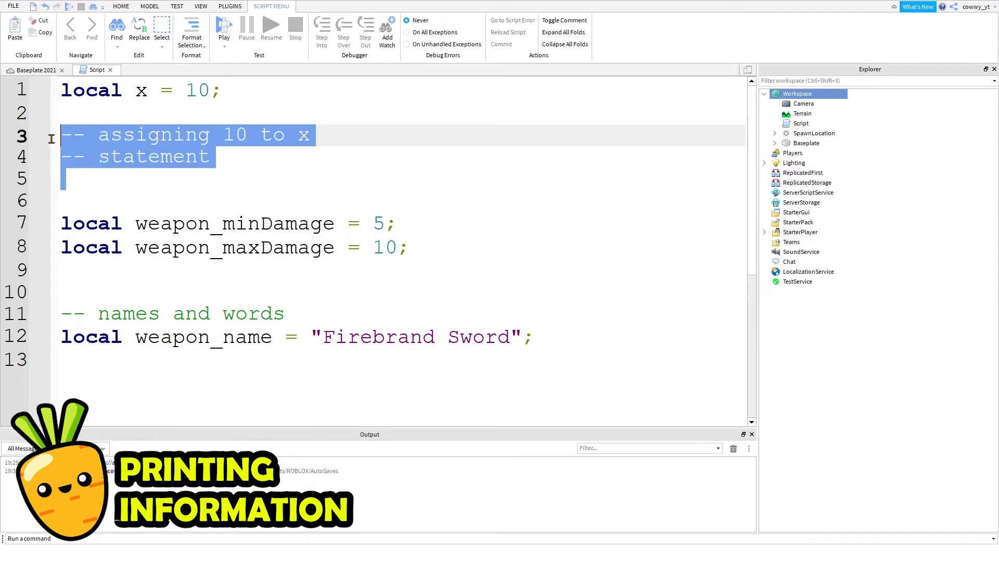
Step: Remove the old comment lines and head the section with a '-- Presenting the information' comment
{"action": "key", "text": "Delete"}
{"action": "type", "text": "-- P"}
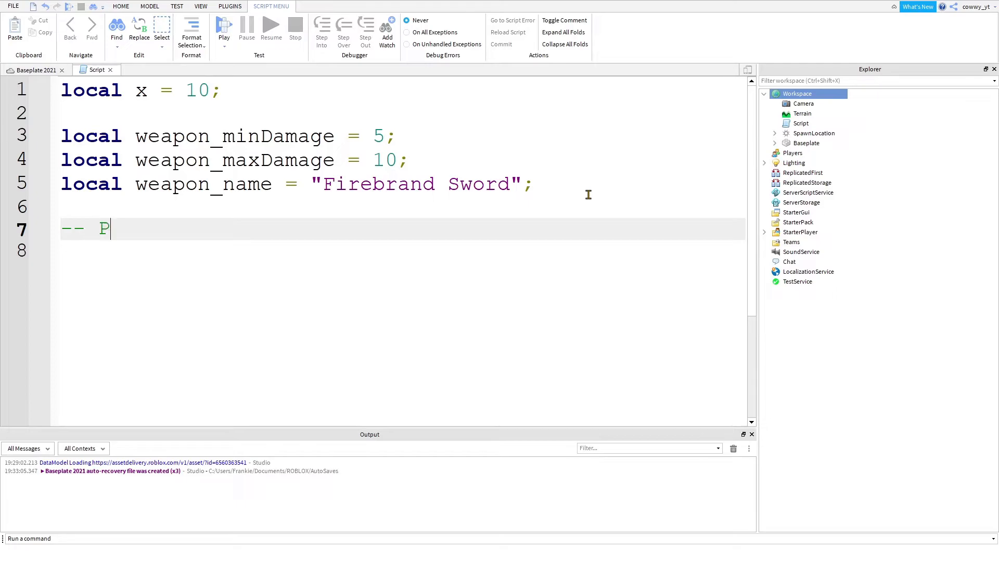
{"action": "type", "text": "rese"}
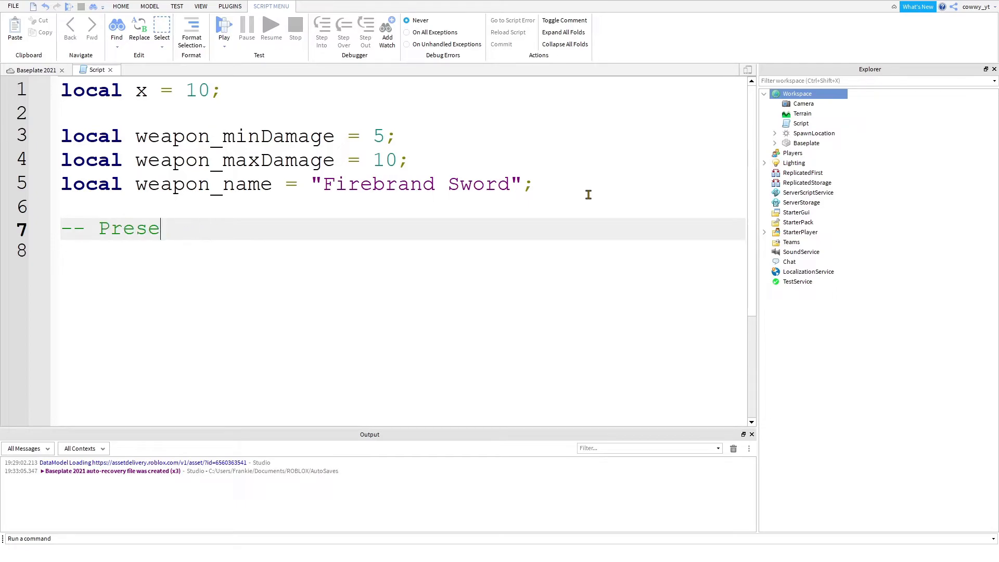
{"action": "type", "text": "nting the information"}
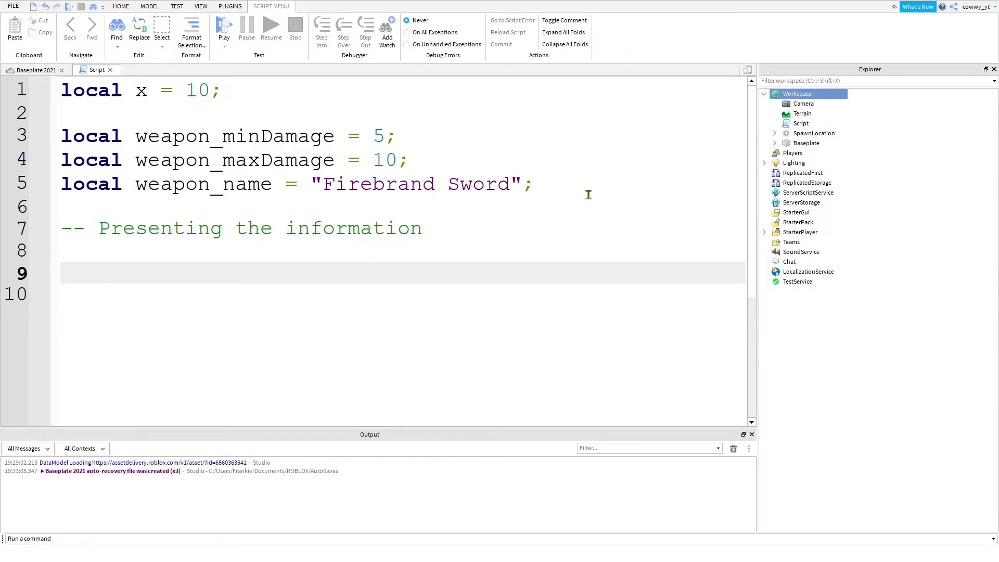
Step: Write three print() calls for weapon_name, weapon_minDamage and weapon_maxDamage
{"action": "type", "text": "print("}
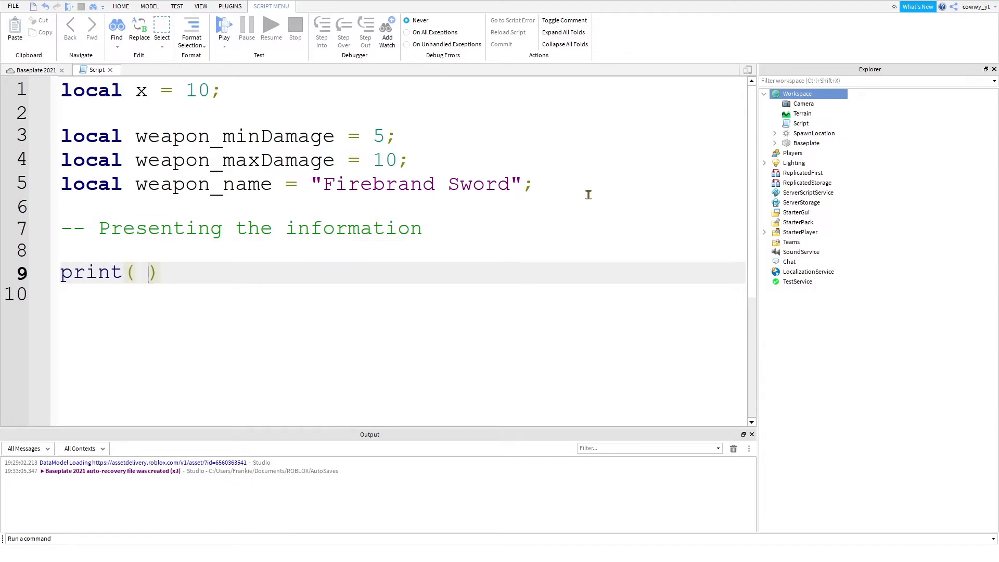
{"action": "type", "text": "weapon_name"}
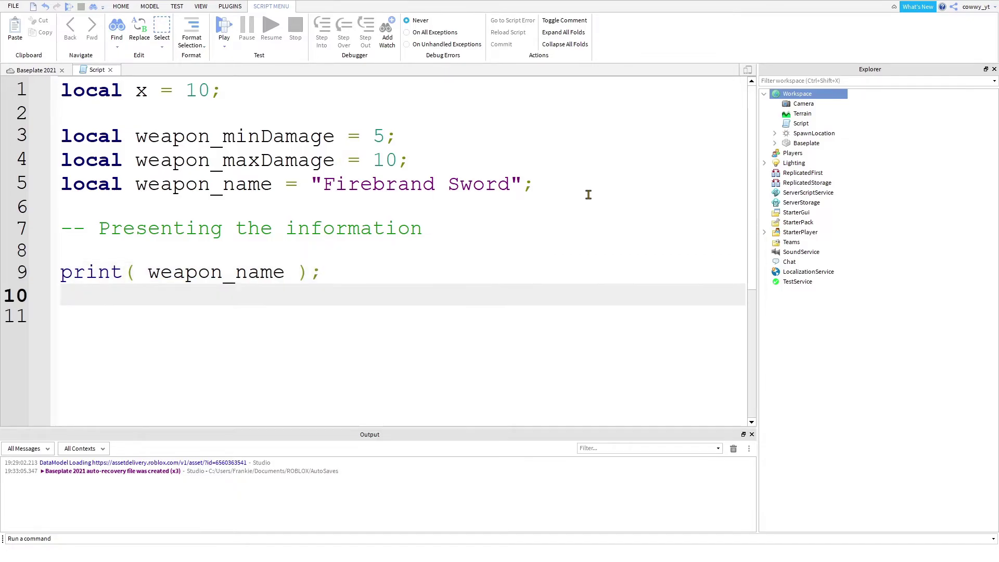
{"action": "type", "text": "print( weapon_minDamage );"}
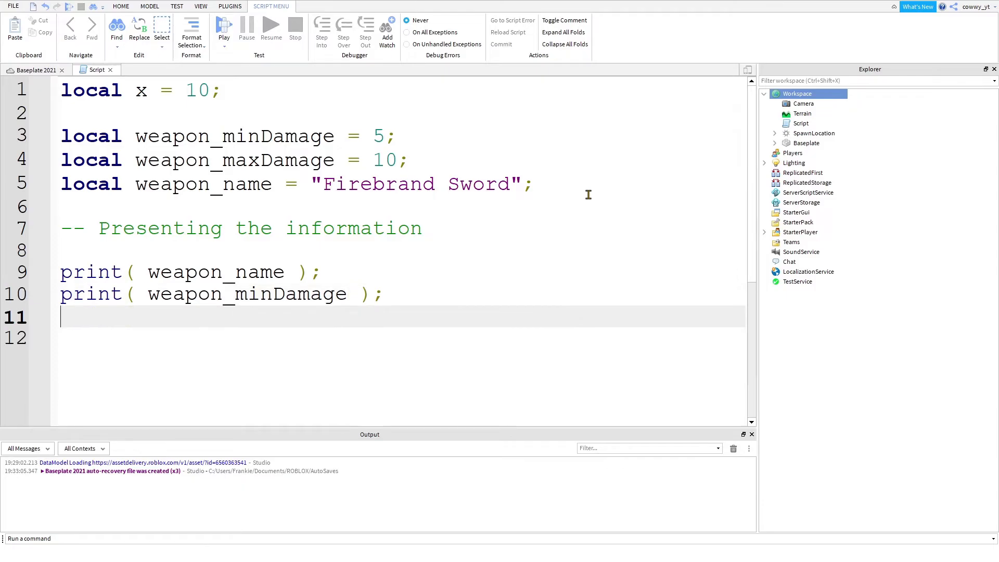
{"action": "type", "text": "print( weapon_maxDamage );"}
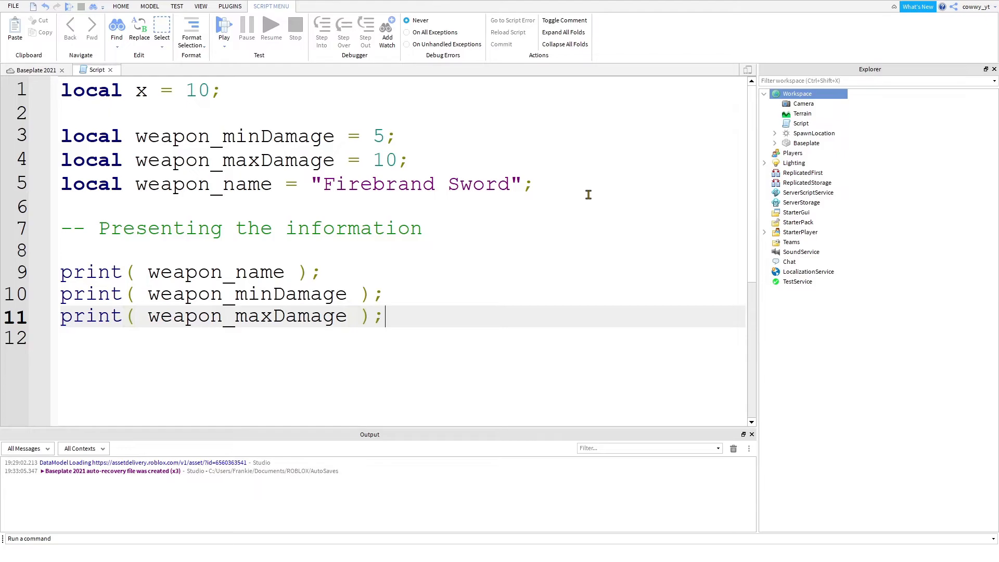
{"action": "key", "text": "Enter"}
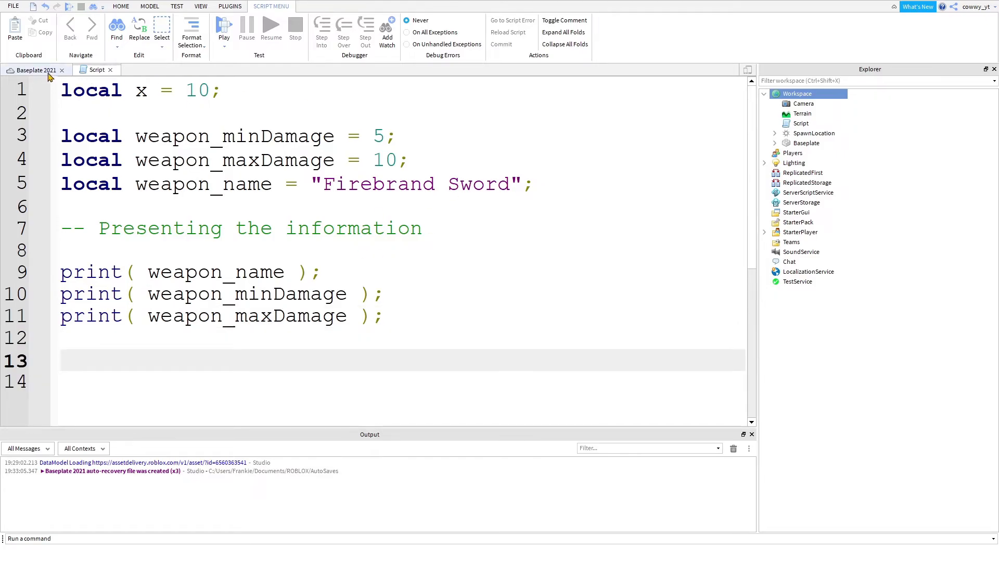
Step: Run the game so the Output lists Firebrand Sword, 5 and 10
{"action": "left_click", "coordinate": [200, 6]}
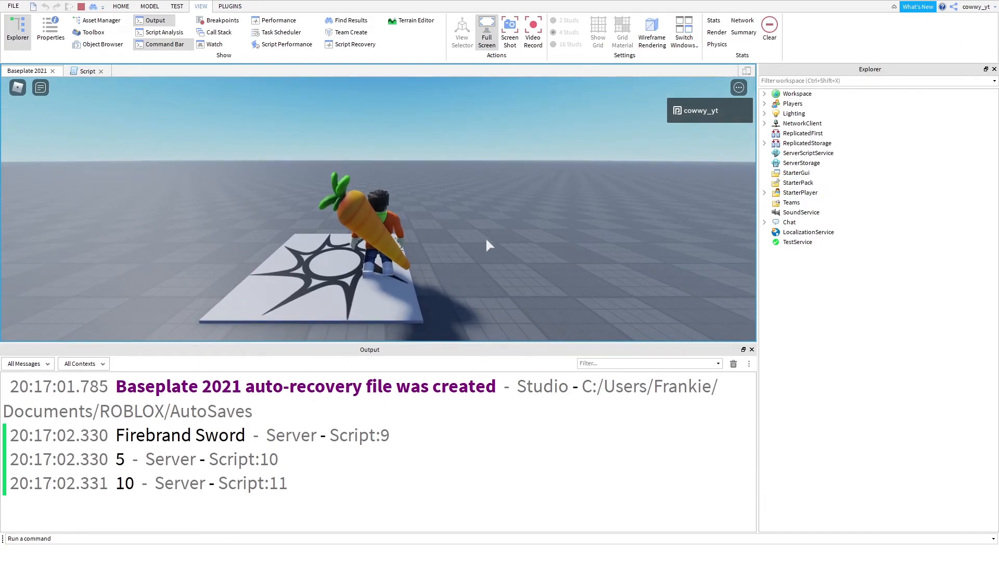
Step: Back in the script, add recap comments '-- 1 Reserve keyword' and '-- 2 Variable'
{"action": "left_click", "coordinate": [85, 71]}
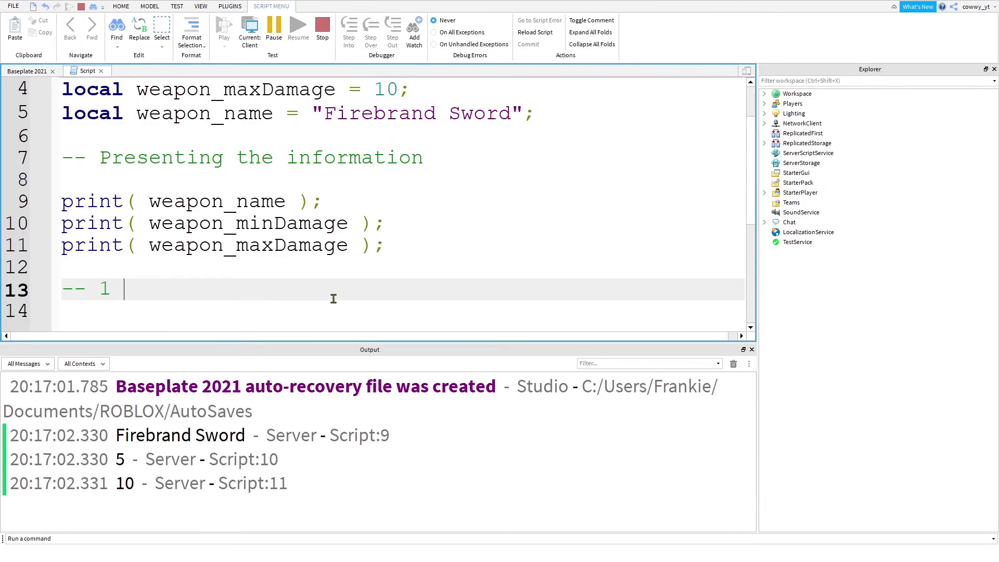
{"action": "type", "text": "Reserve keyword"}
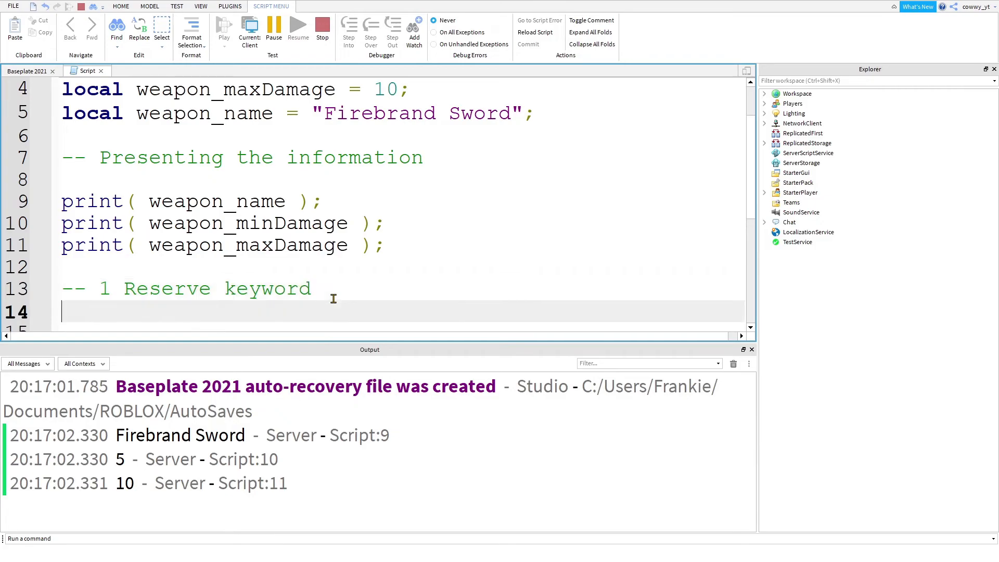
{"action": "scroll", "scroll_direction": "down", "scroll_amount": 3}
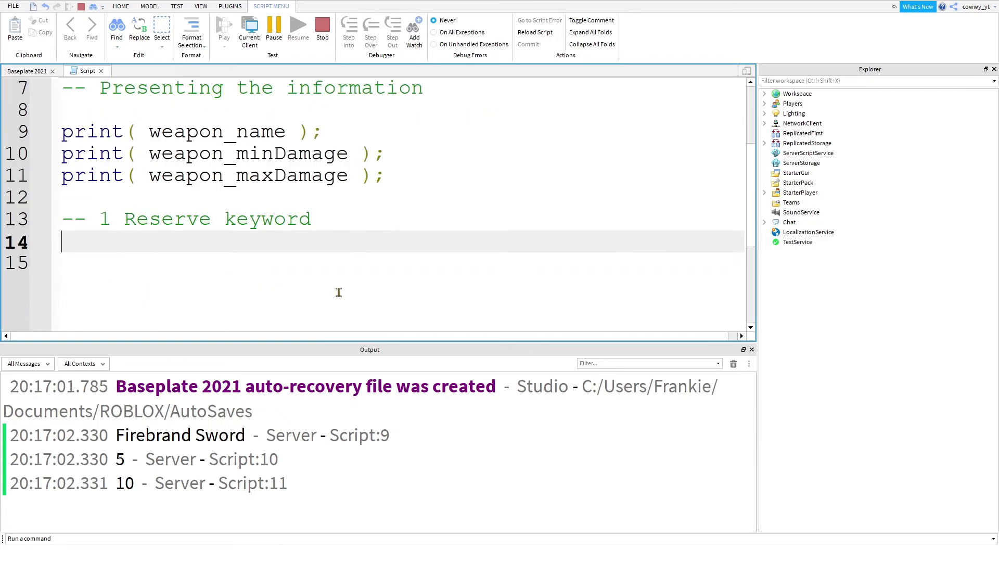
{"action": "type", "text": "--"}
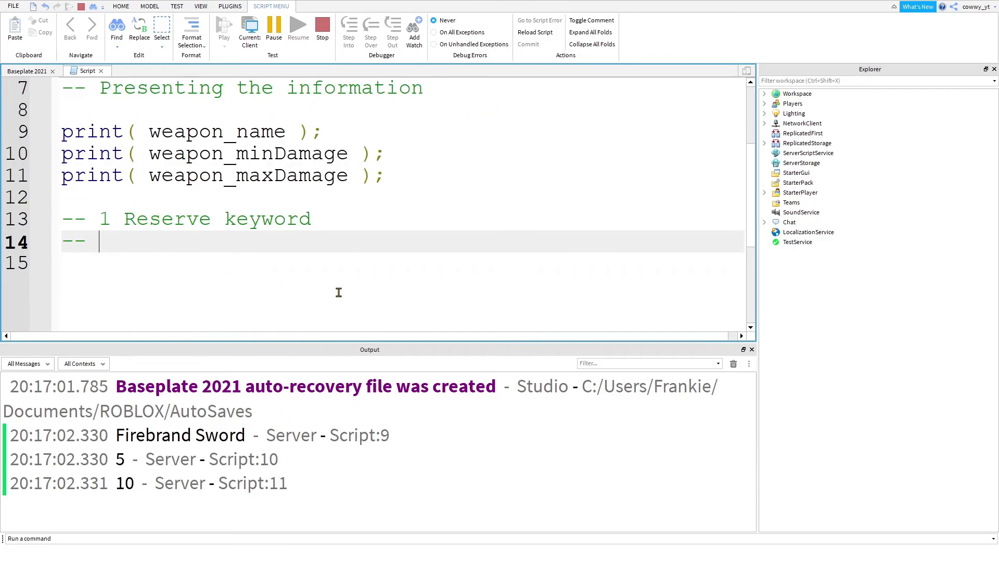
{"action": "type", "text": "2"}
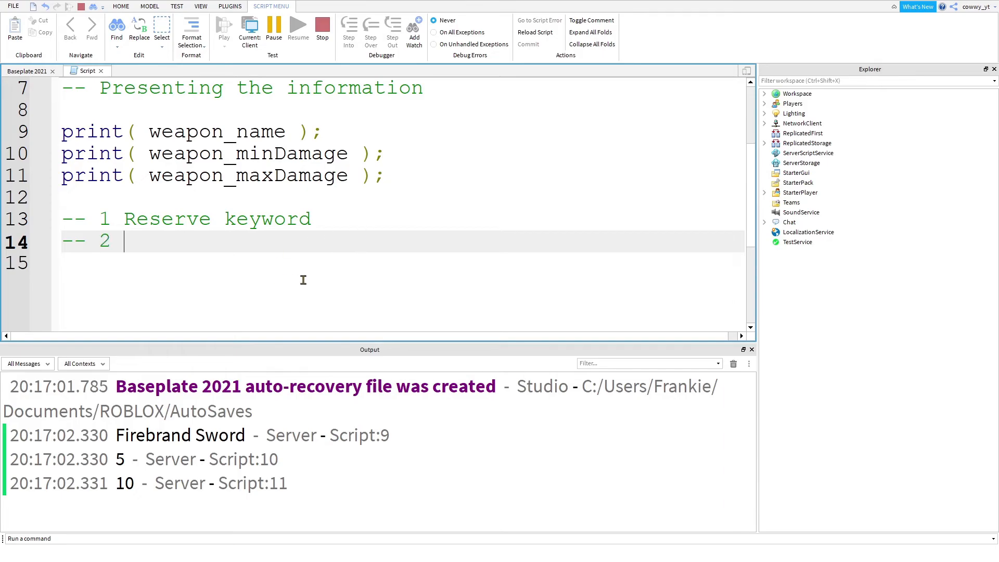
{"action": "type", "text": "Varable"}
{"action": "left_click", "coordinate": [399, 264]}
{"action": "type", "text": "--"}
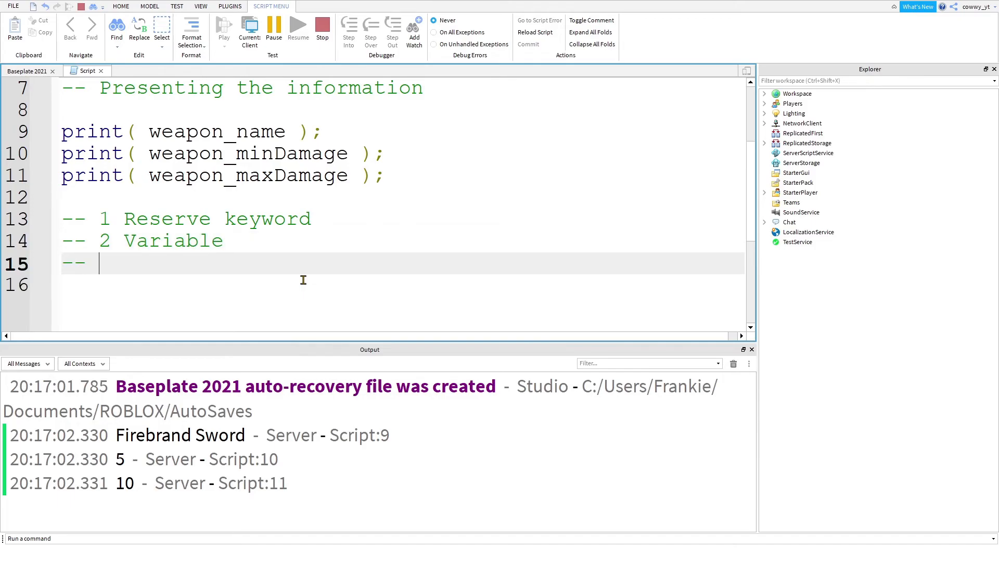
Step: Finish the recap with '-- 3 Assigning' and '-- 4 Printing', then show the running game again
{"action": "scroll", "scroll_direction": "down", "scroll_amount": 3}
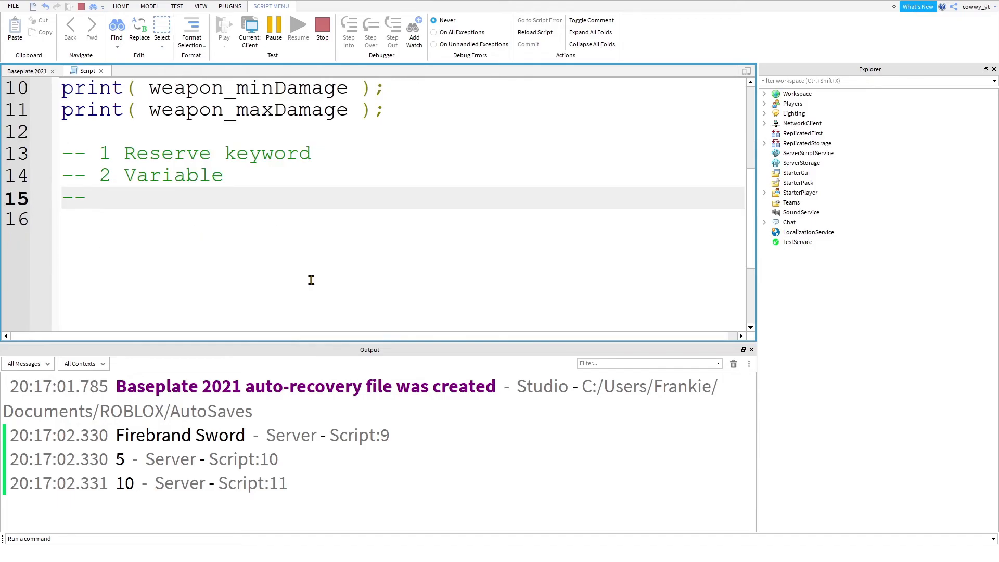
{"action": "type", "text": "3"}
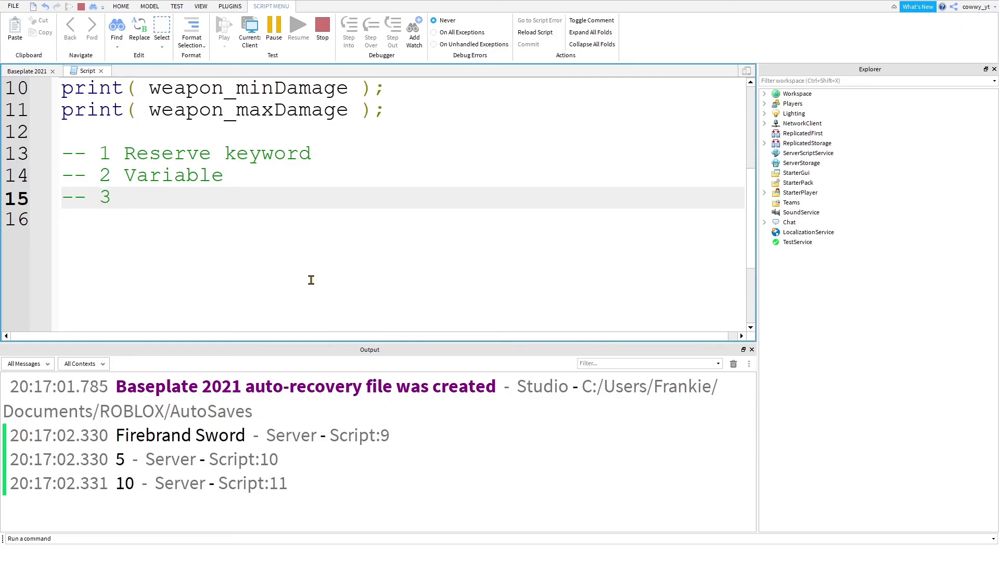
{"action": "type", "text": "Assingi"}
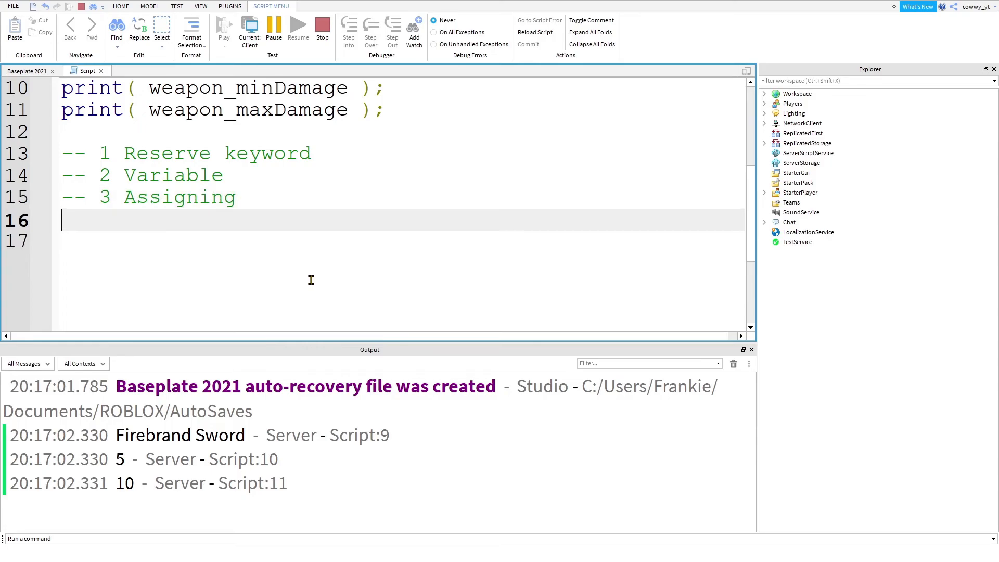
{"action": "type", "text": "-- 4 Printing"}
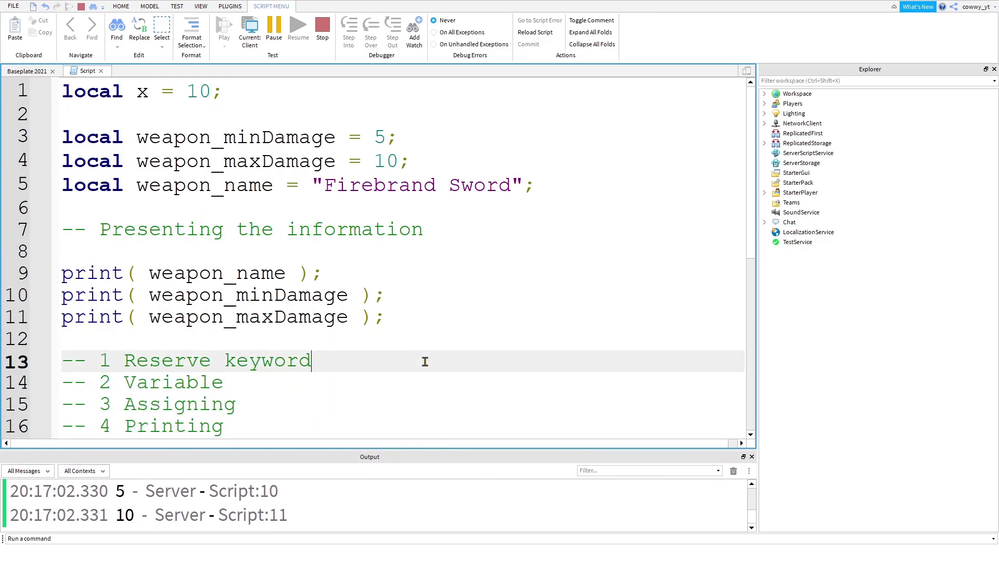
{"action": "left_click", "coordinate": [201, 6]}
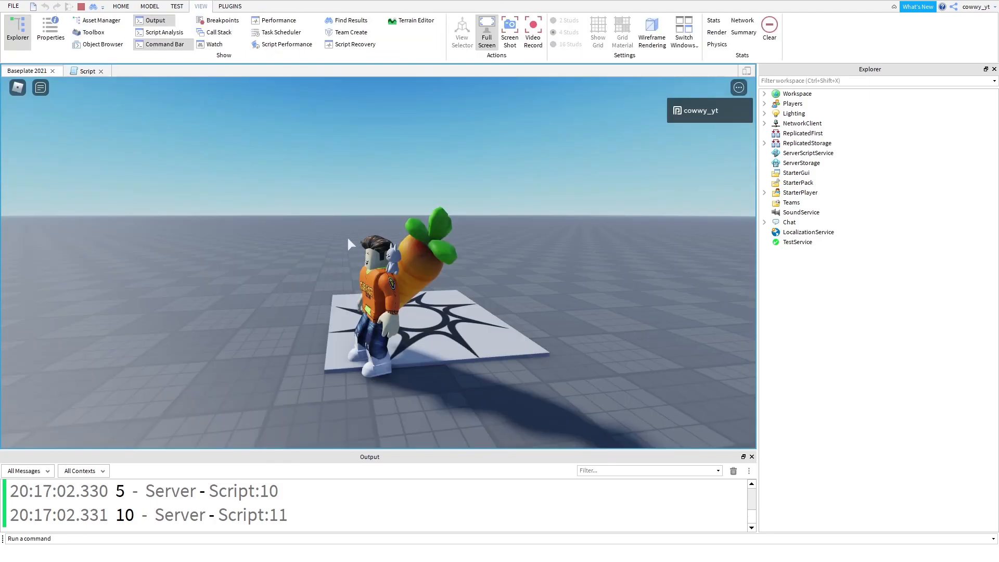